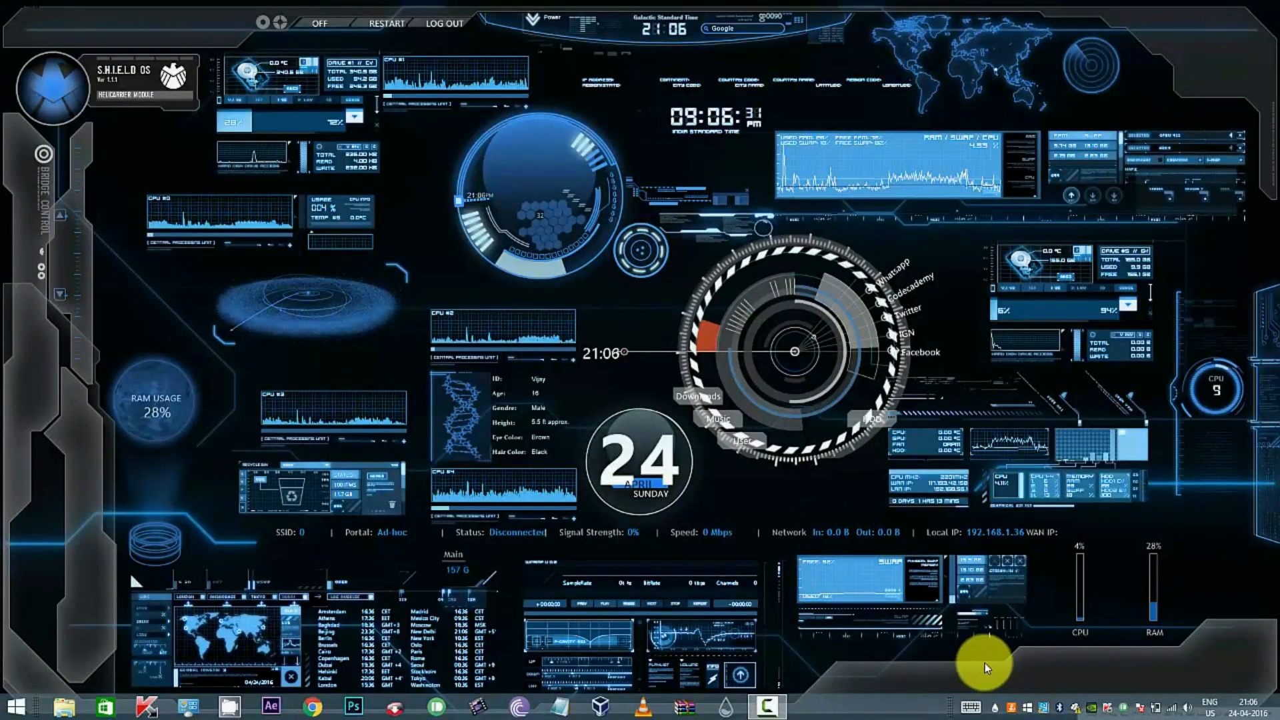
mouse_move(1147, 619)
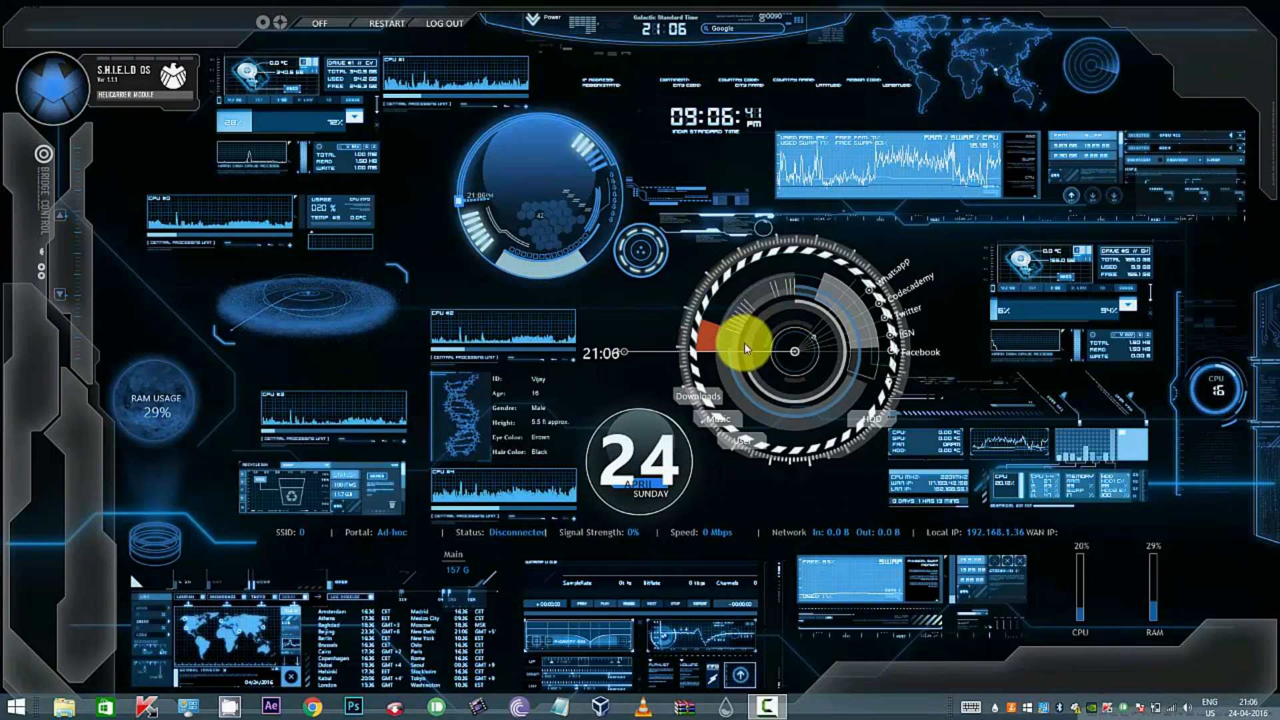
mouse_move(462, 288)
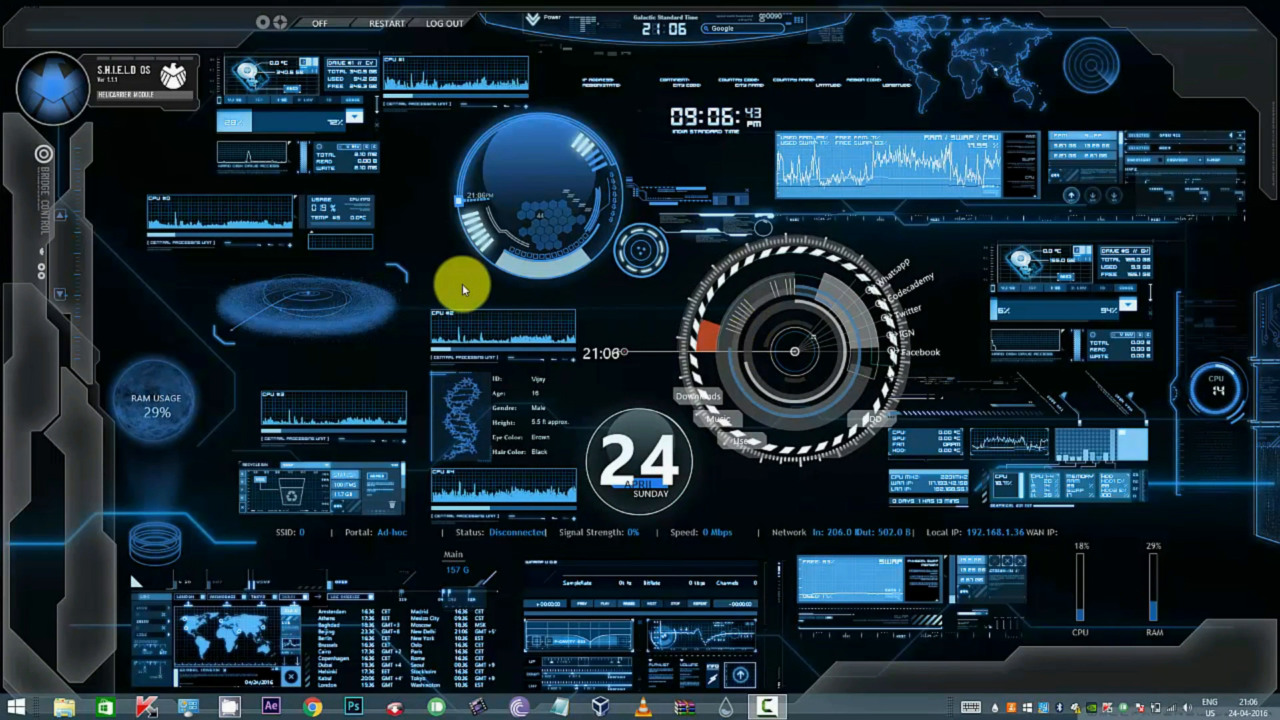
mouse_move(341, 384)
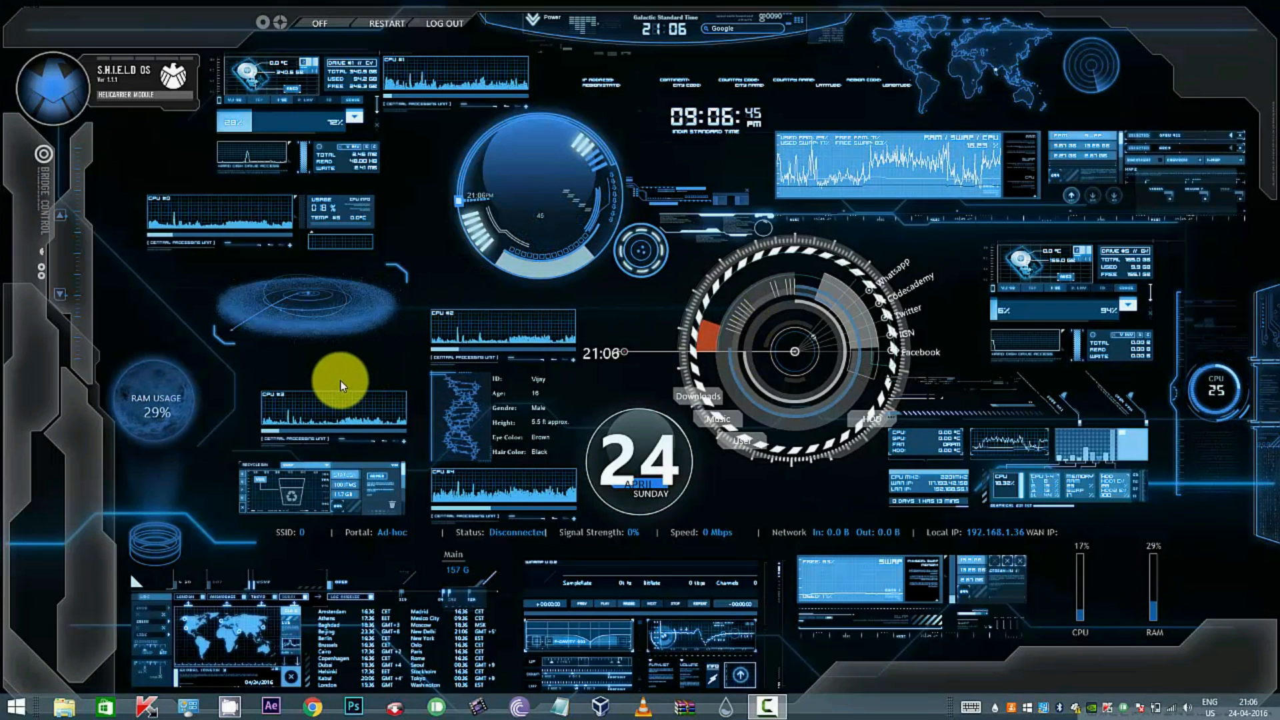
mouse_move(347, 384)
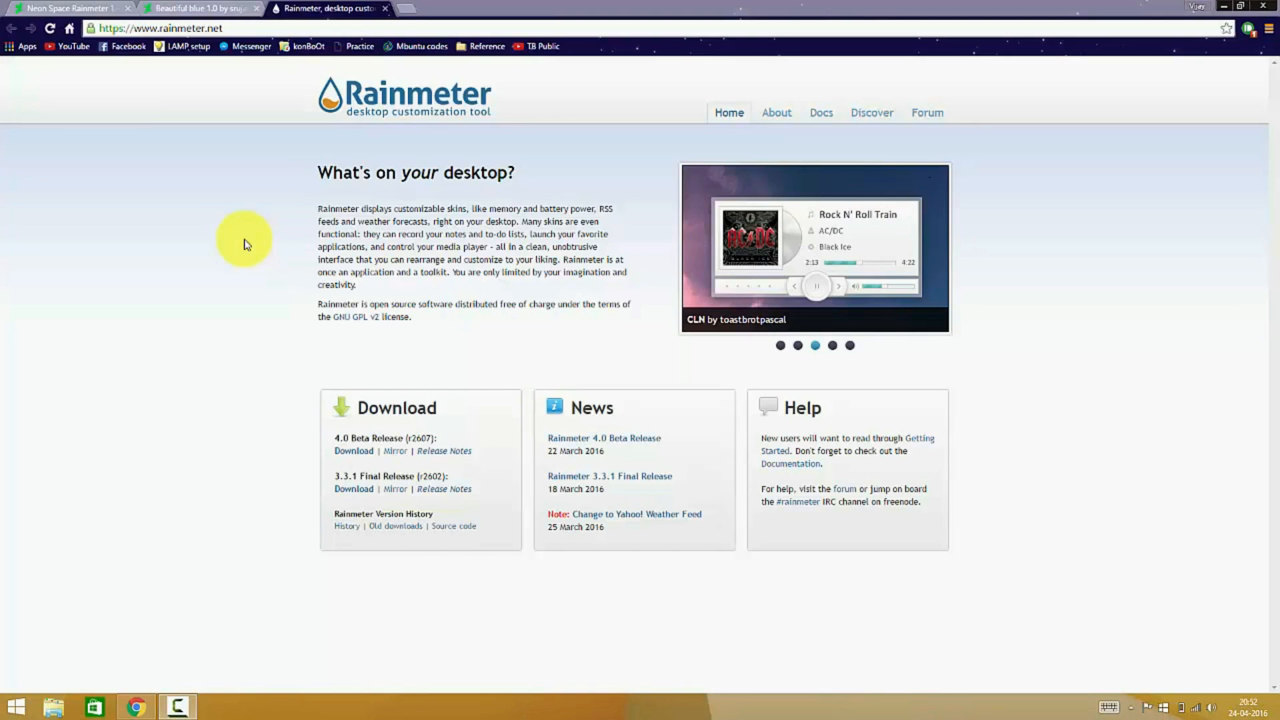
Browse the featured skin slideshow on rainmeter.net from first to last, then close the site.
click(833, 346)
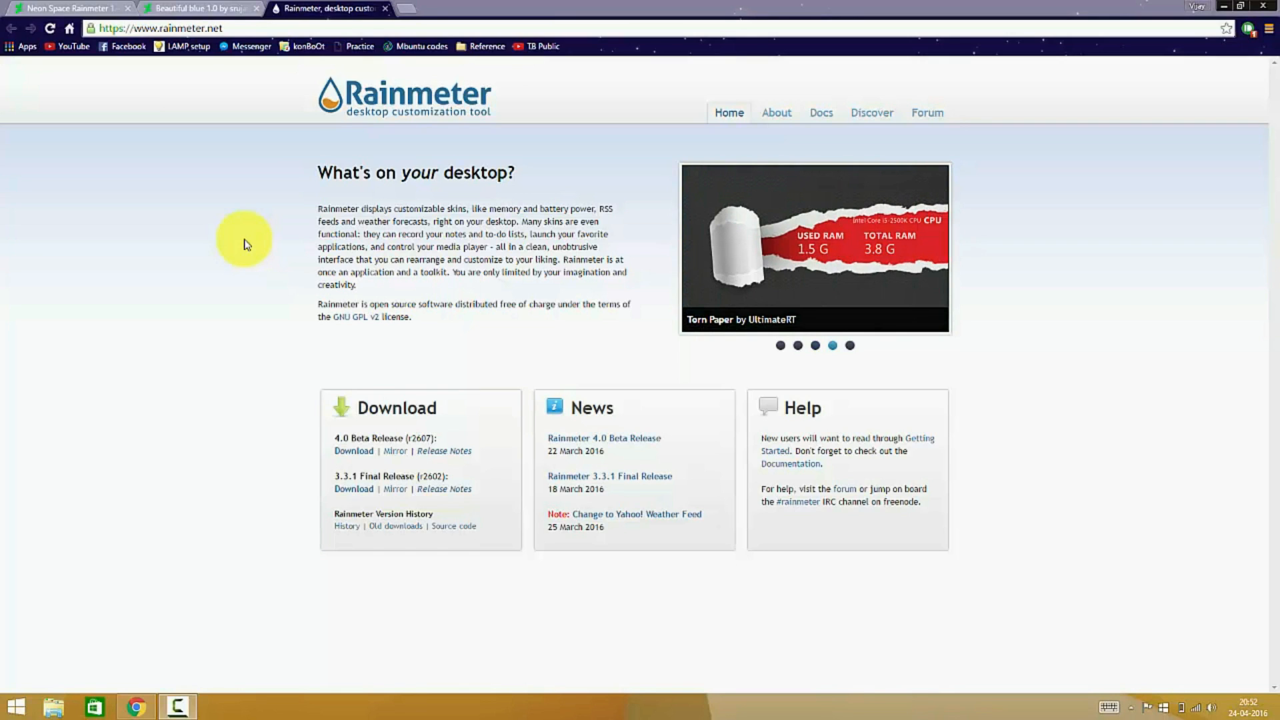
mouse_move(412, 146)
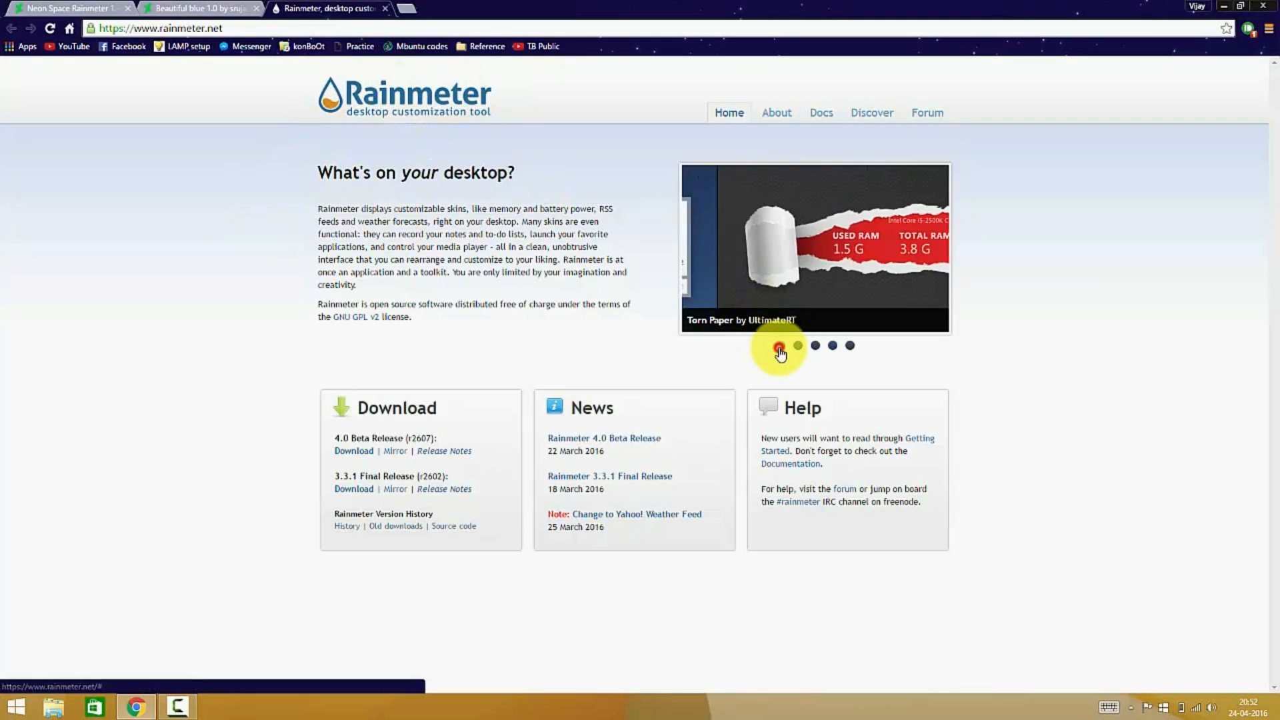
click(833, 346)
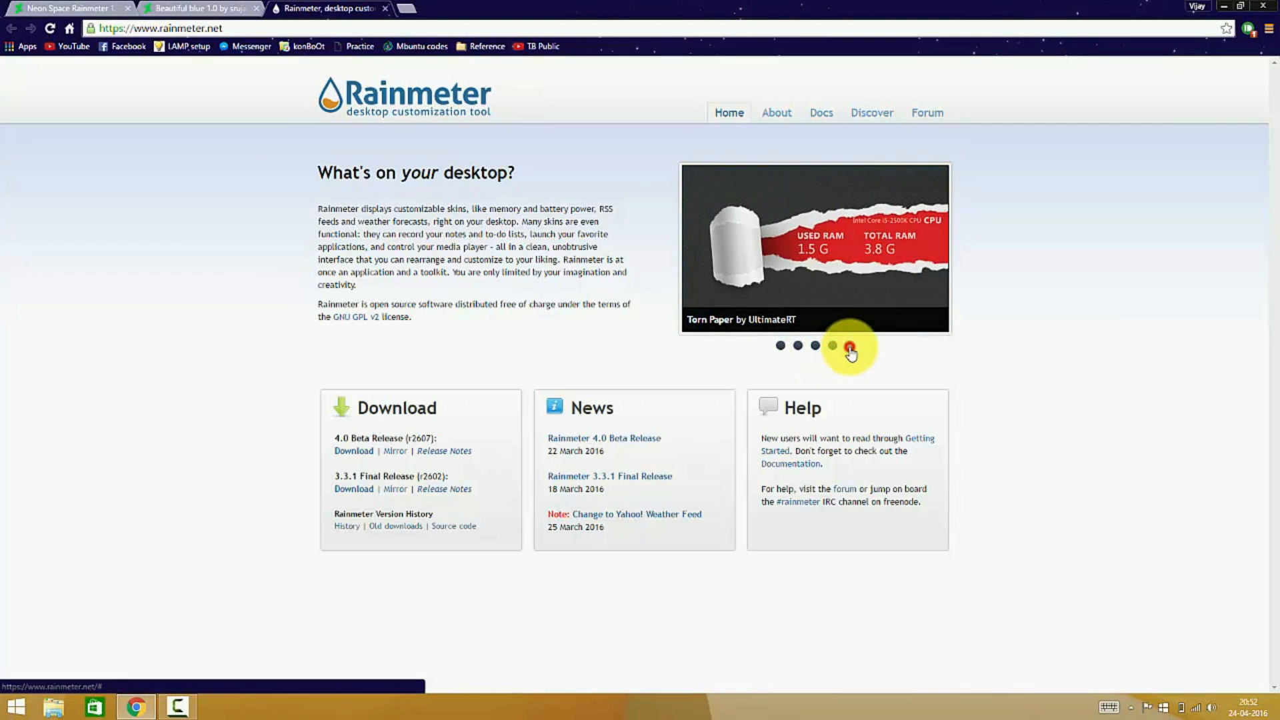
click(849, 346)
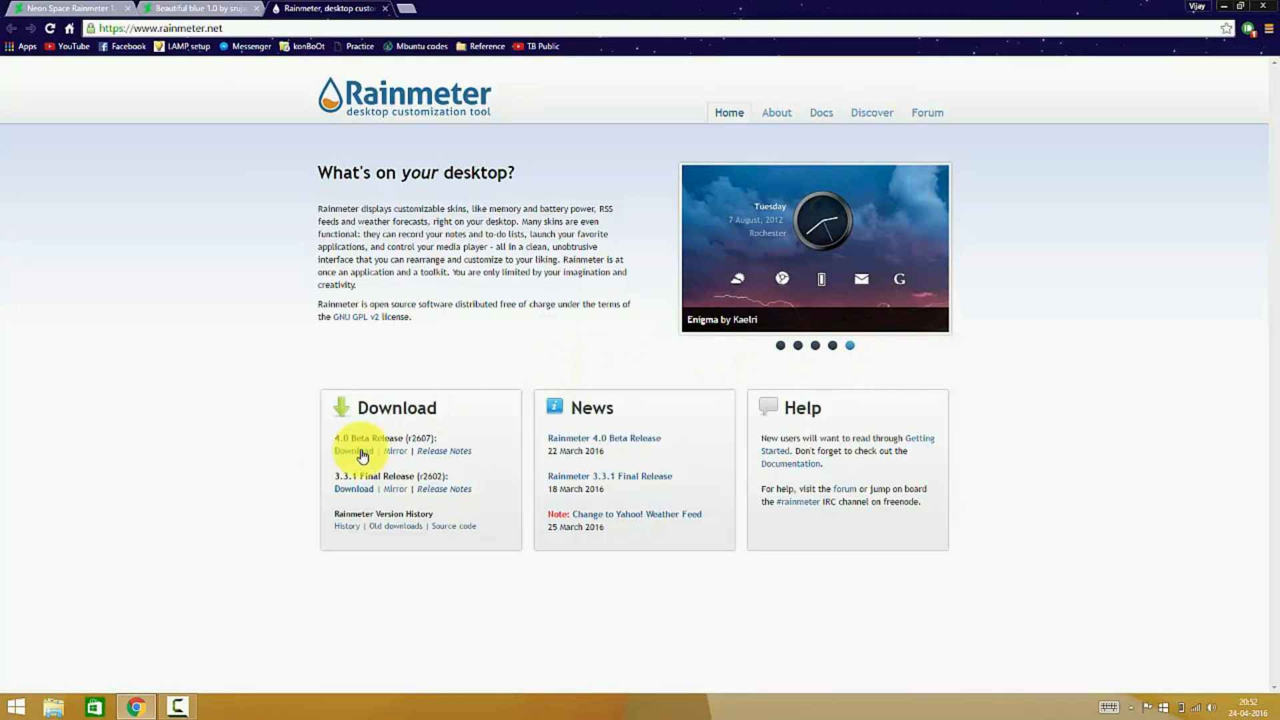
mouse_move(353, 488)
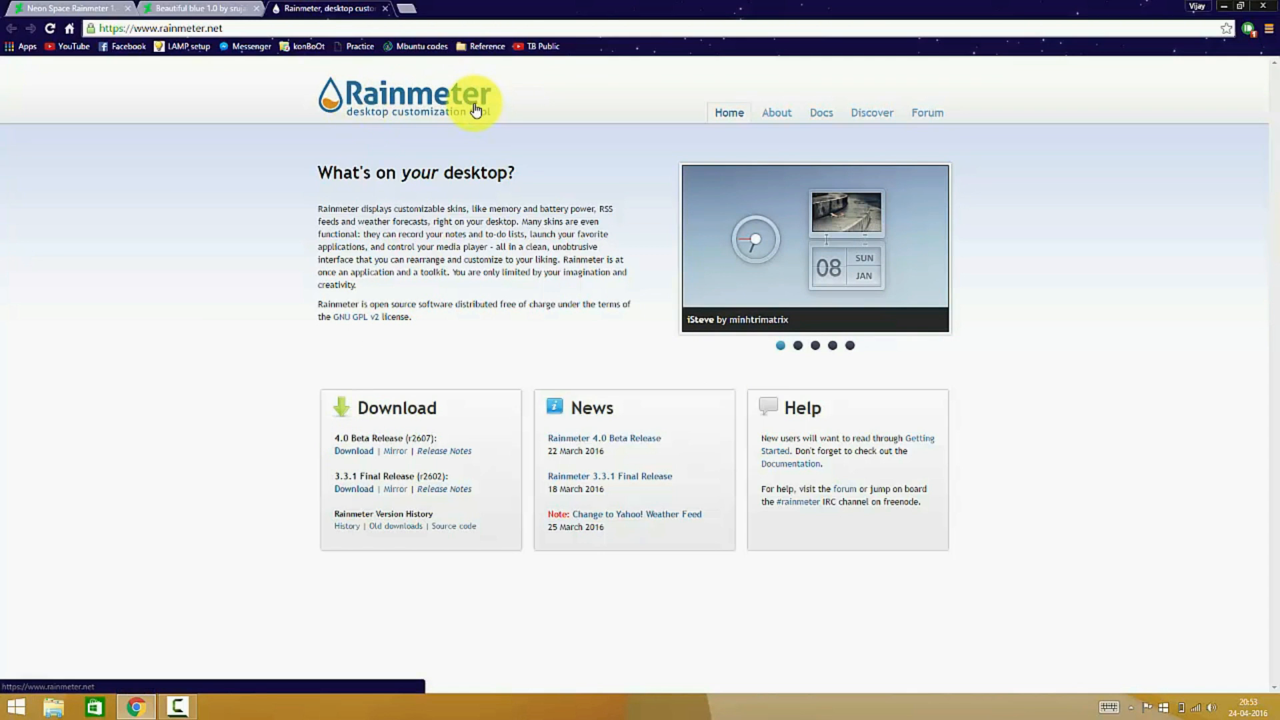
mouse_move(437, 86)
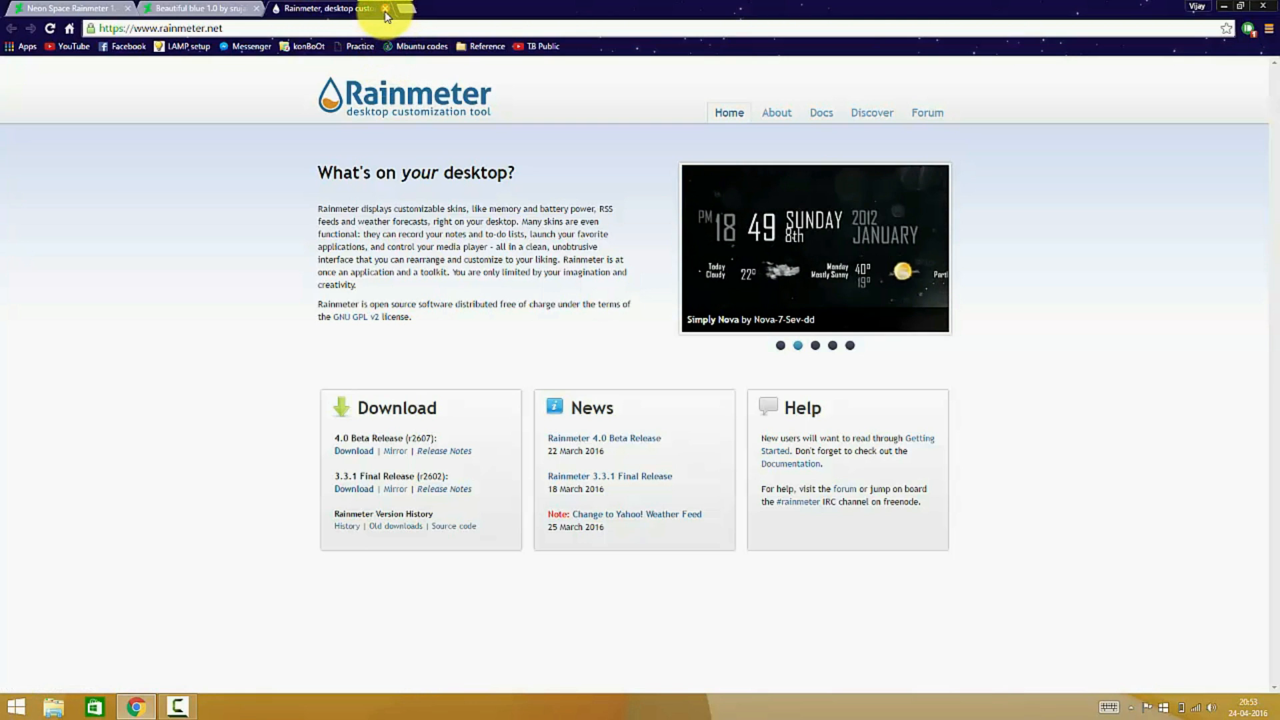
click(386, 8)
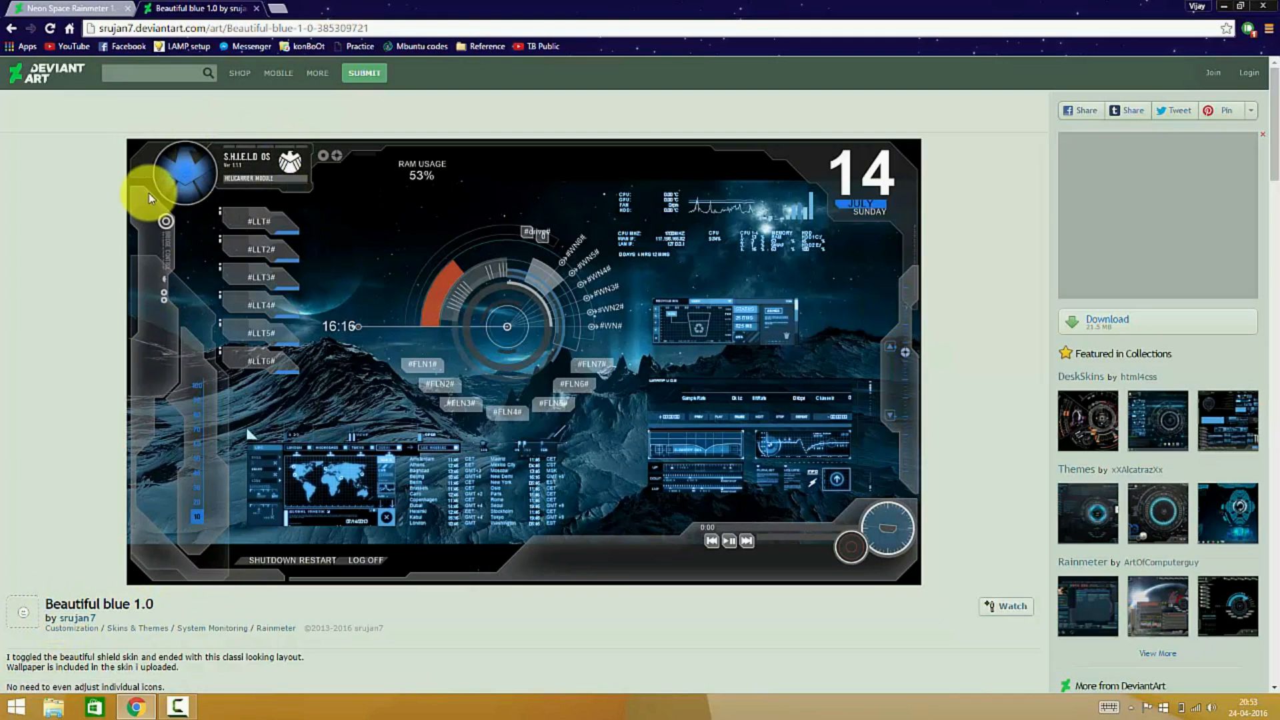
mouse_move(351, 266)
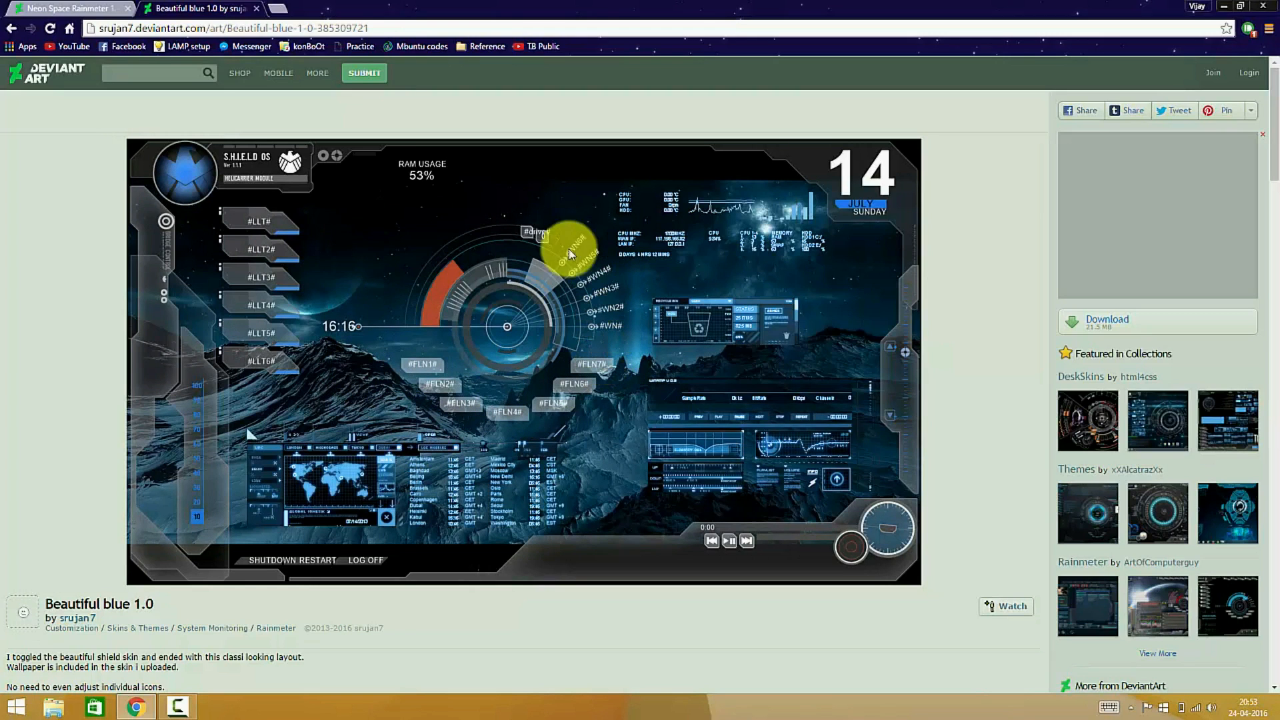
mouse_move(277, 429)
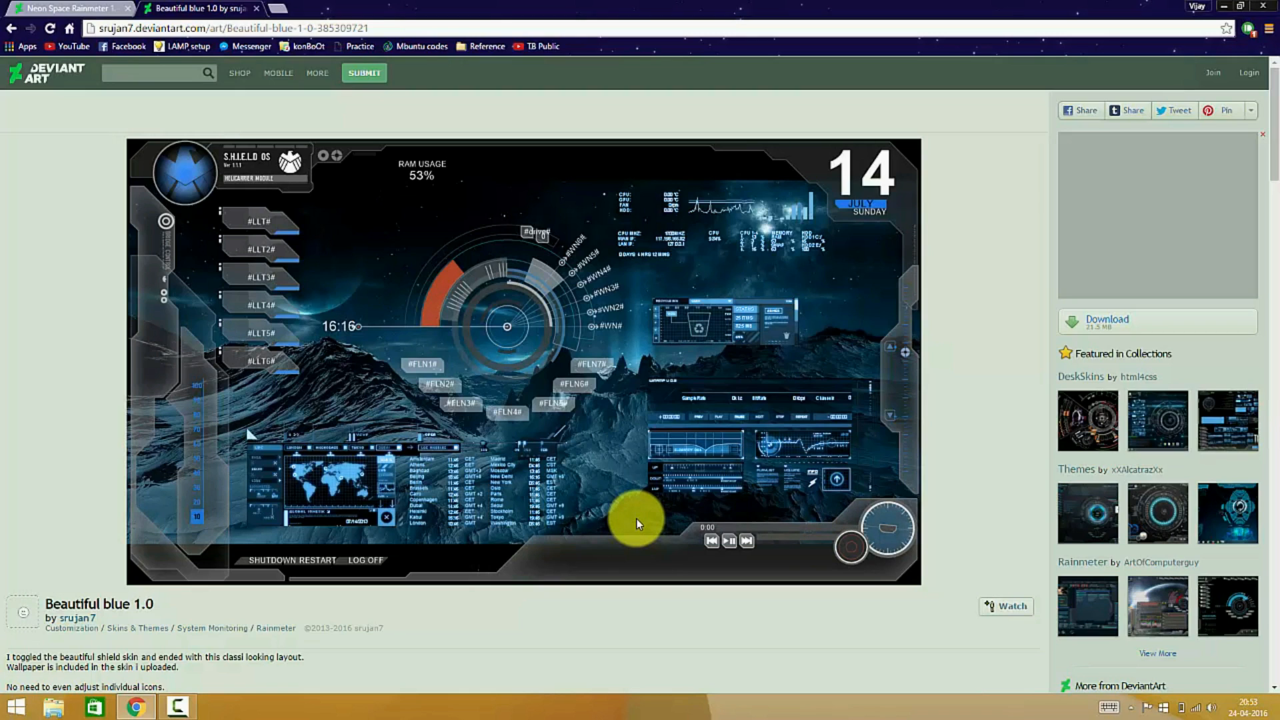
mouse_move(531, 339)
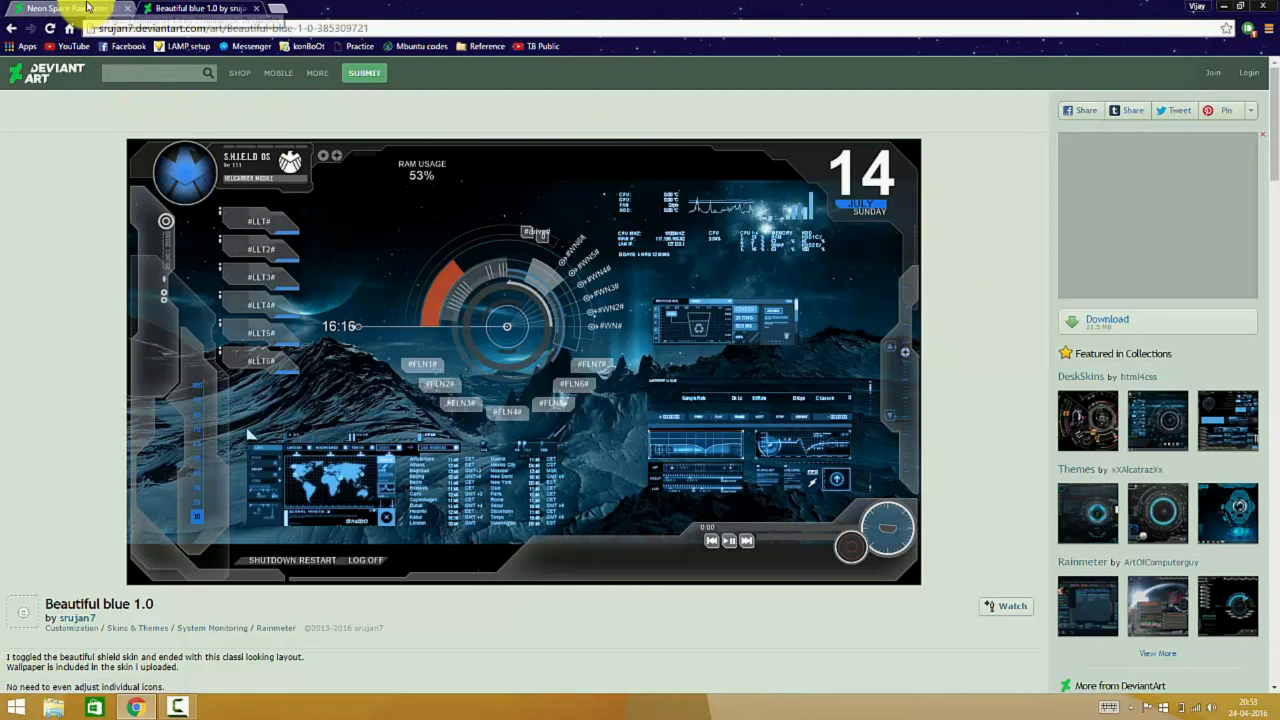
Switch from the Beautiful blue 1.0 deviation to the Neon Space Rainmeter tab.
click(65, 8)
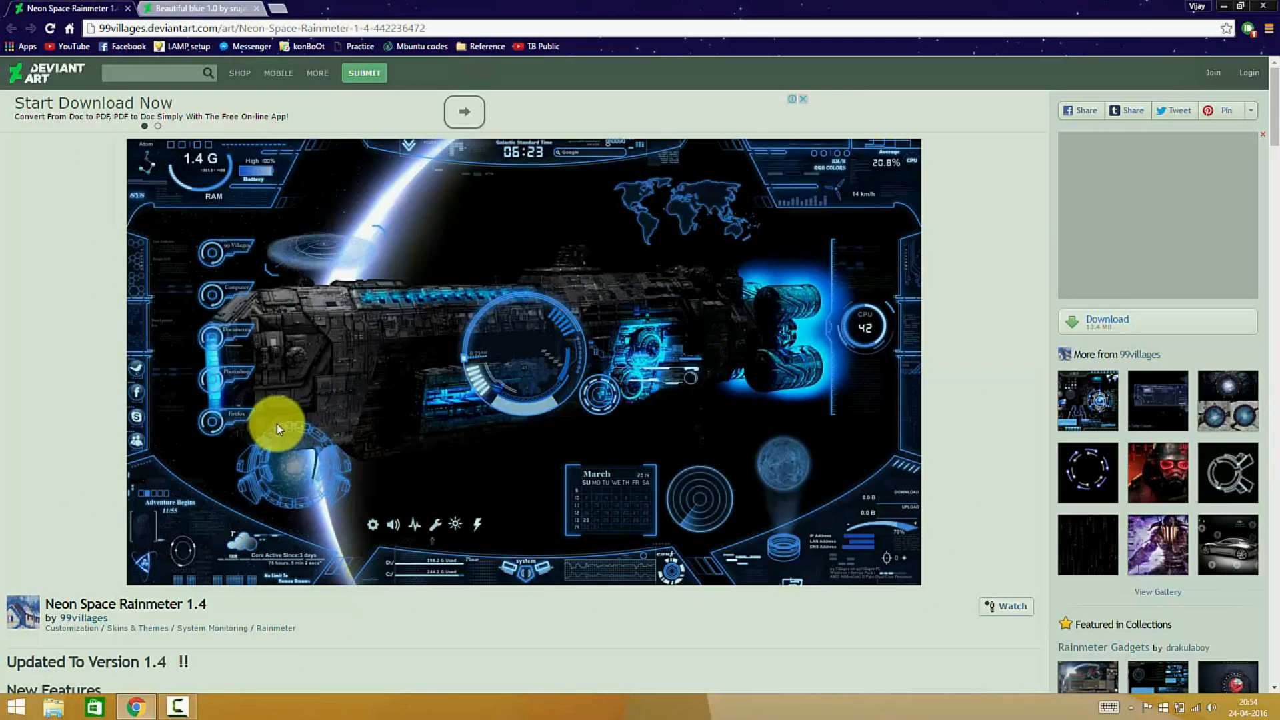
mouse_move(637, 230)
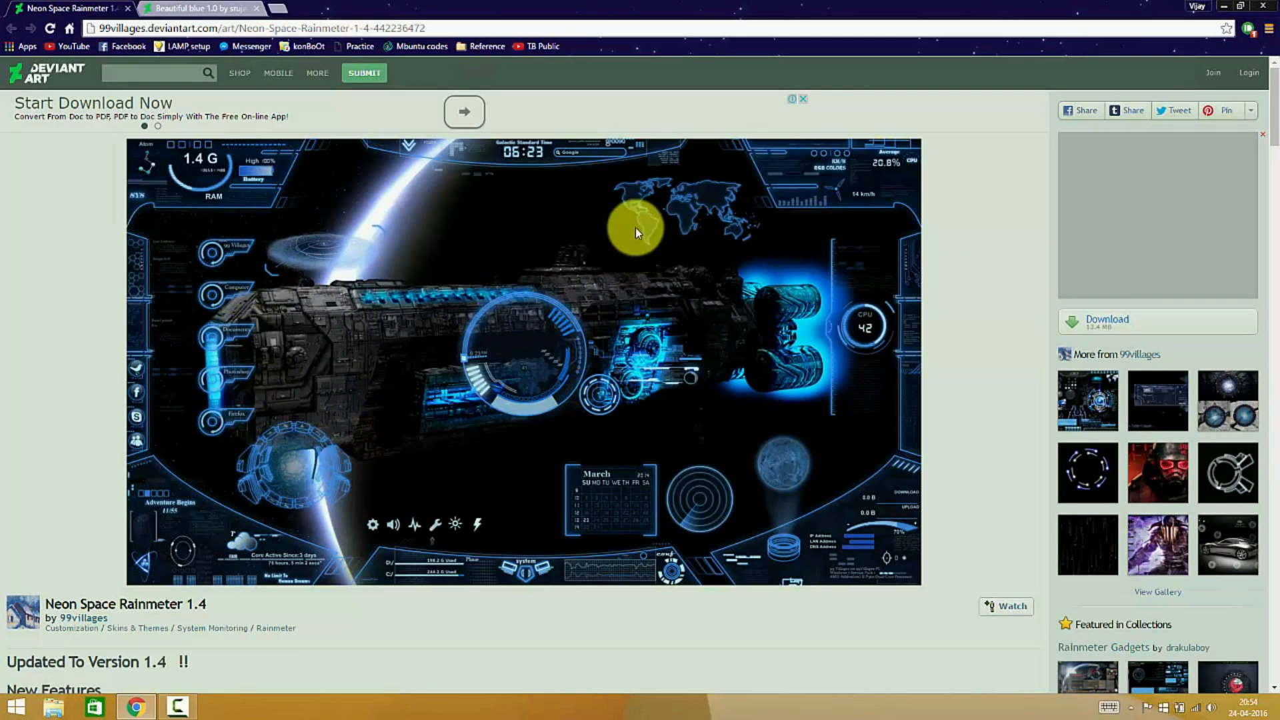
mouse_move(784, 298)
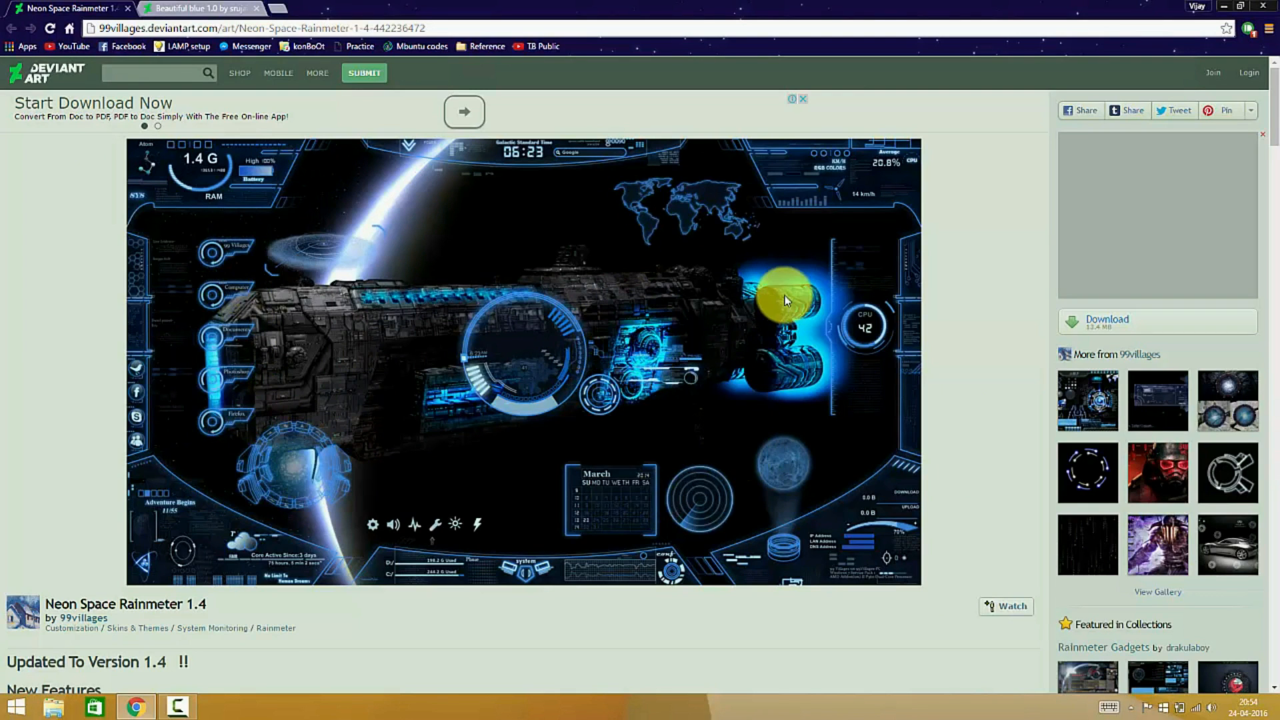
mouse_move(760, 304)
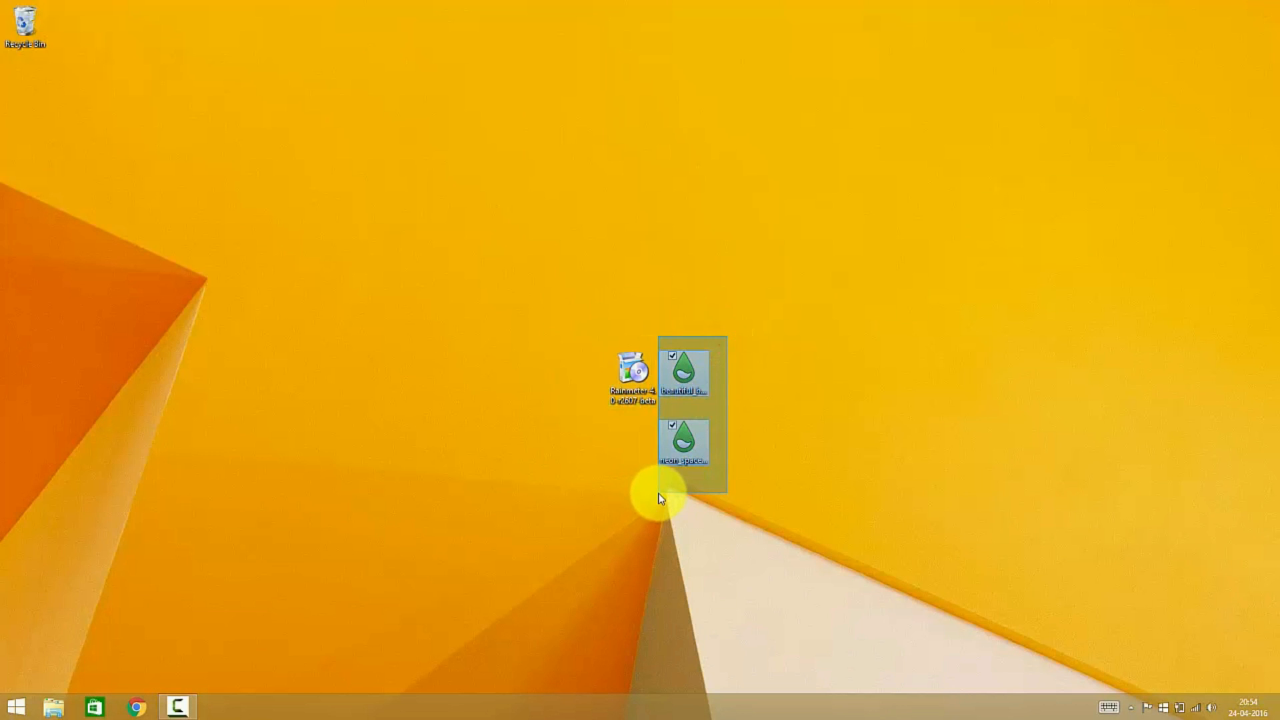
Run the Rainmeter installer from the desktop with standard install and 'Launch Rainmeter on startup' enabled.
click(633, 375)
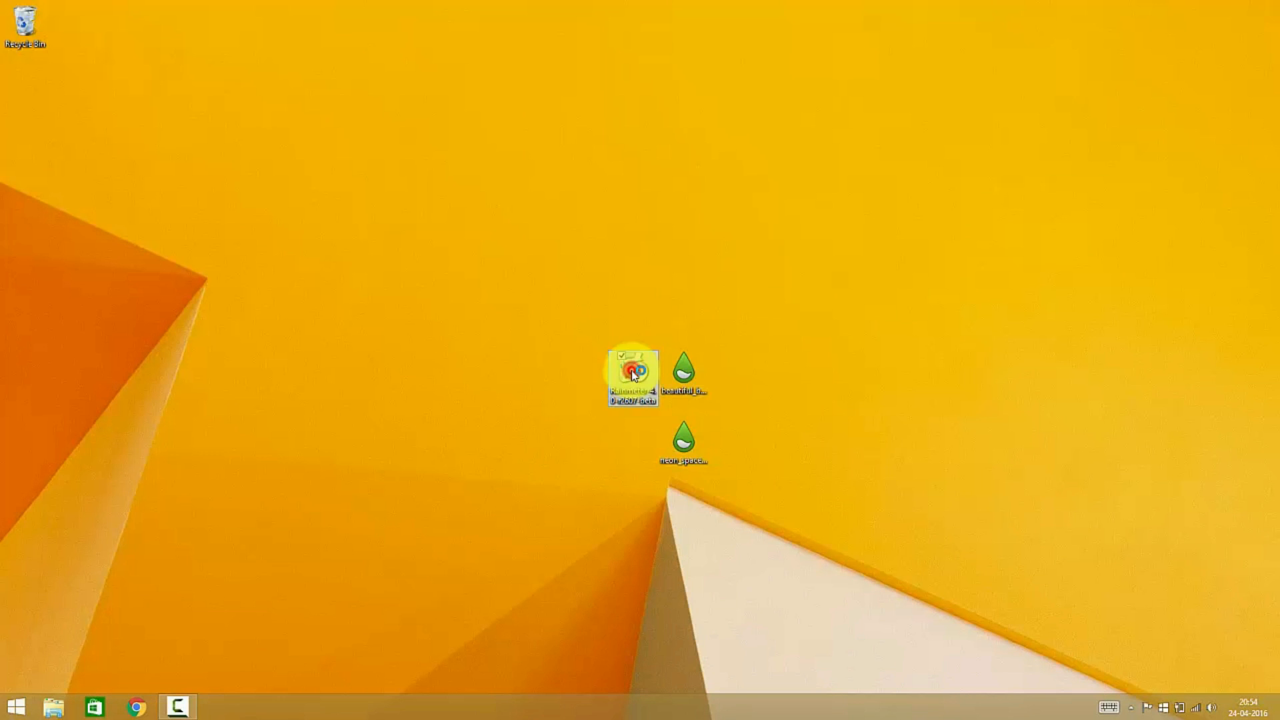
double_click(632, 374)
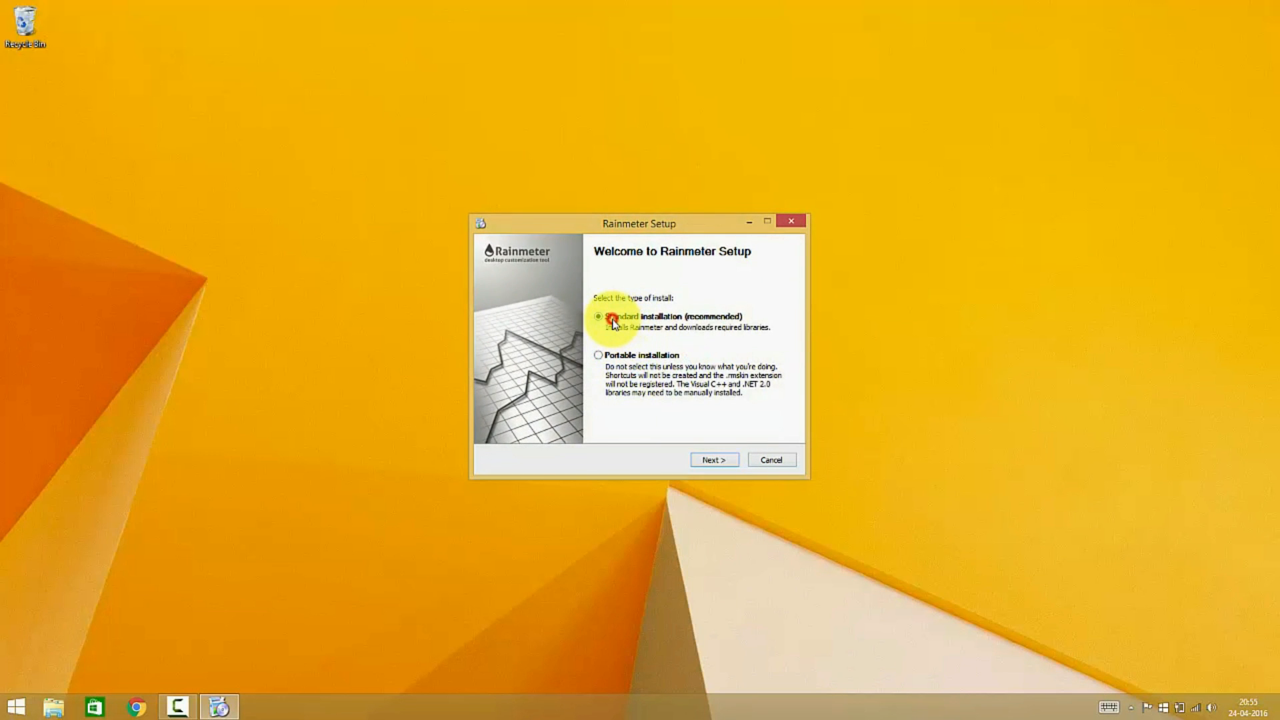
click(712, 460)
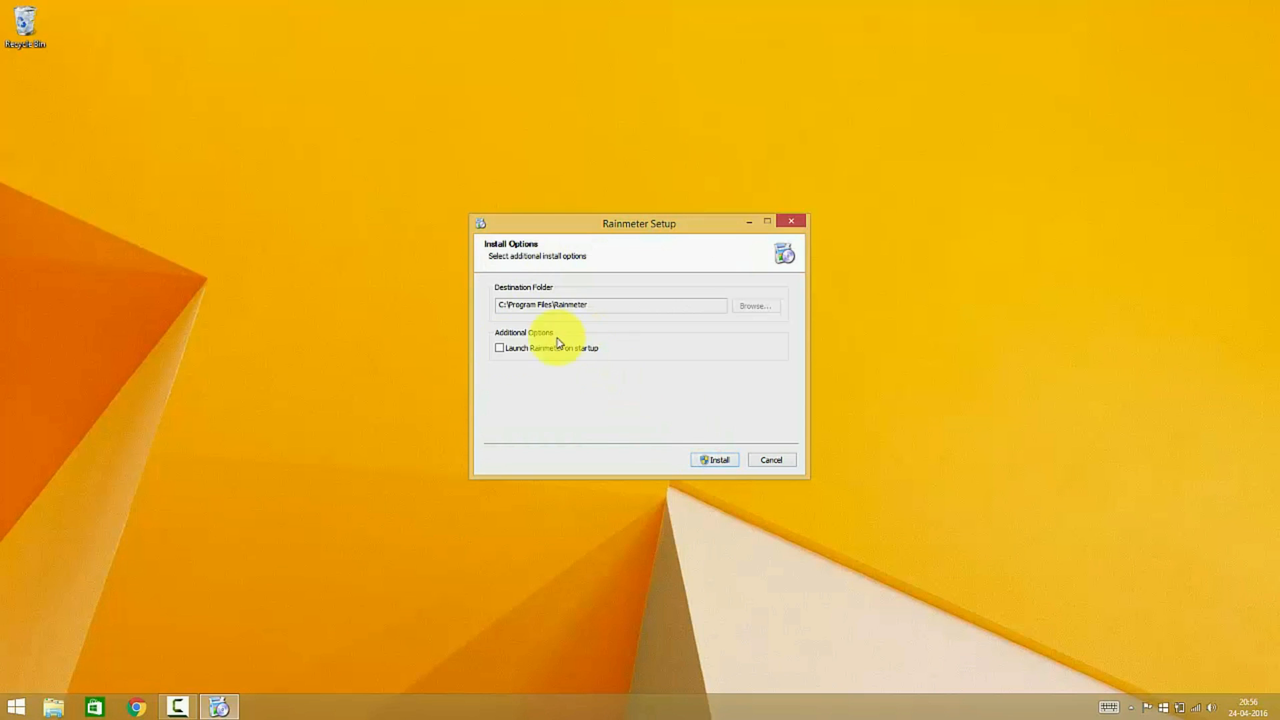
click(499, 347)
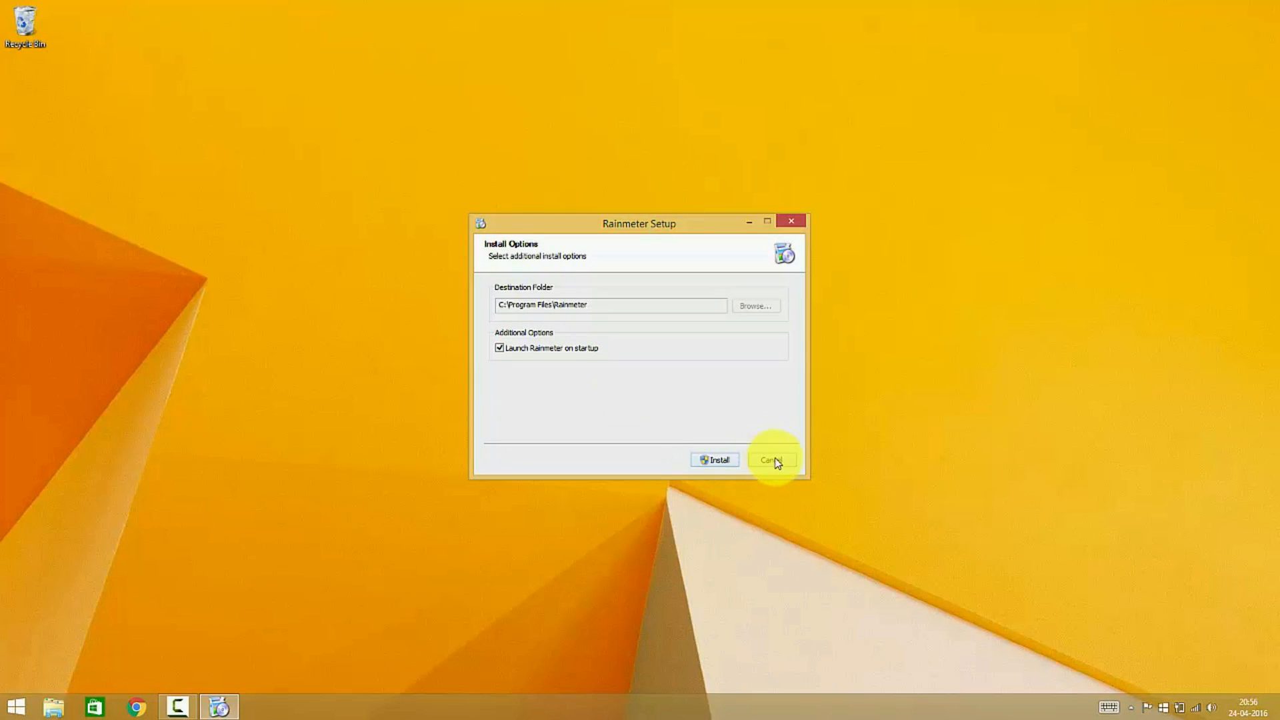
click(771, 460)
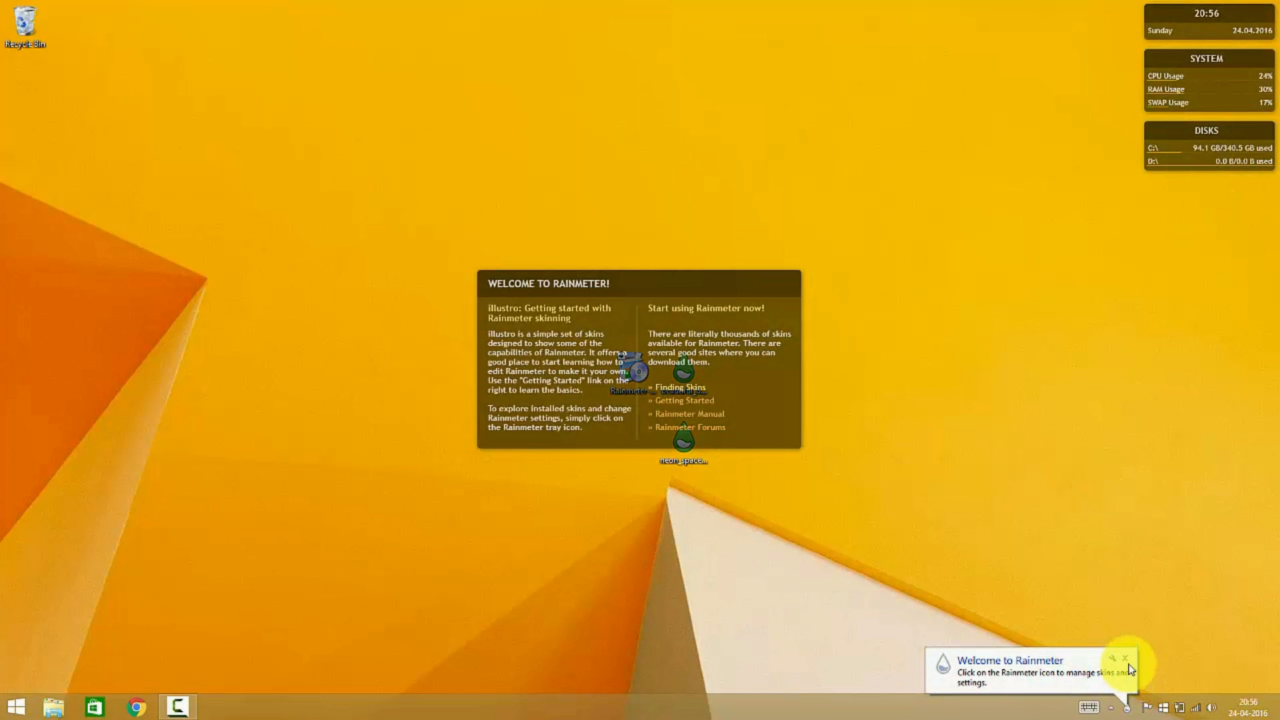
Dismiss the welcome balloon and reach Manage Rainmeter via the hidden tray icon.
click(1125, 659)
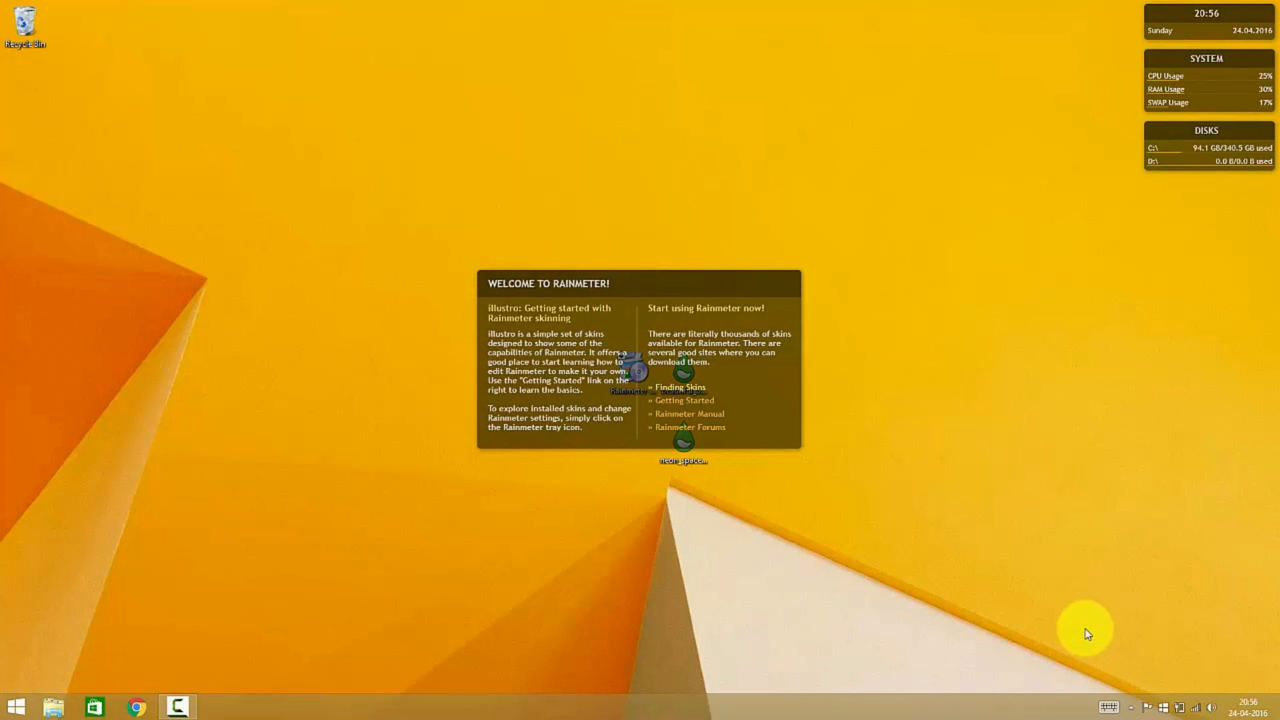
click(1132, 707)
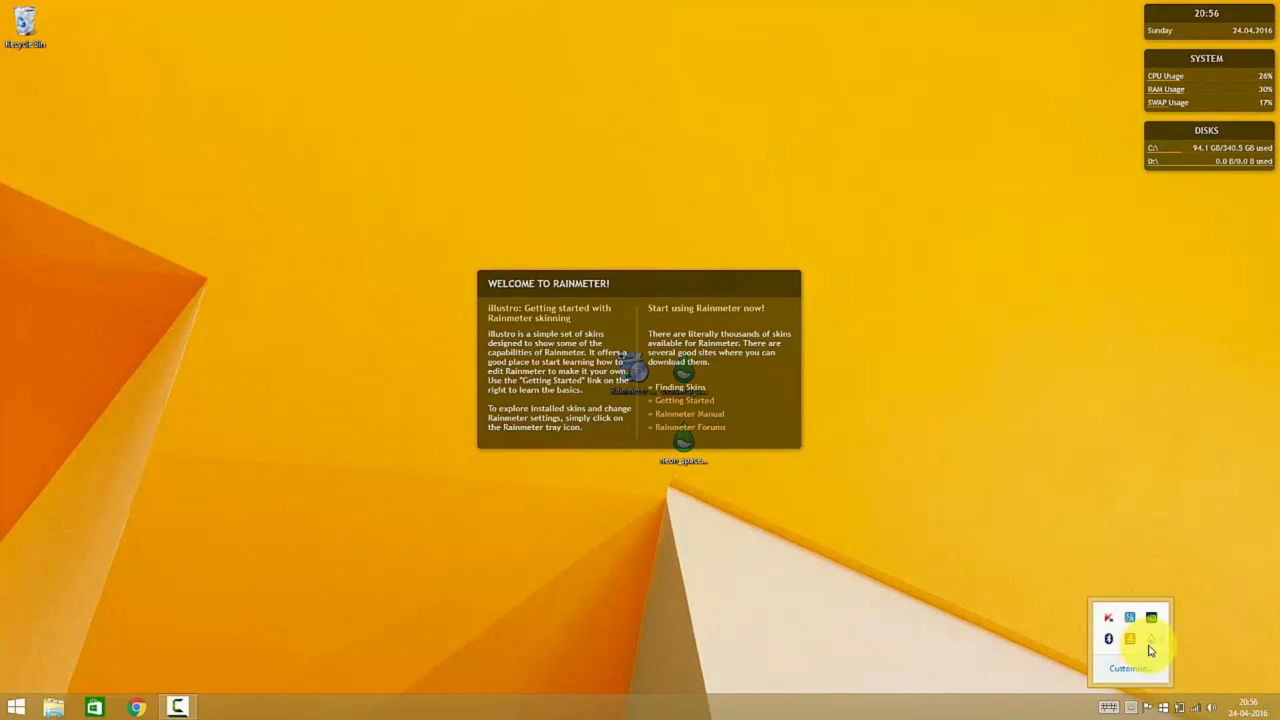
click(1152, 639)
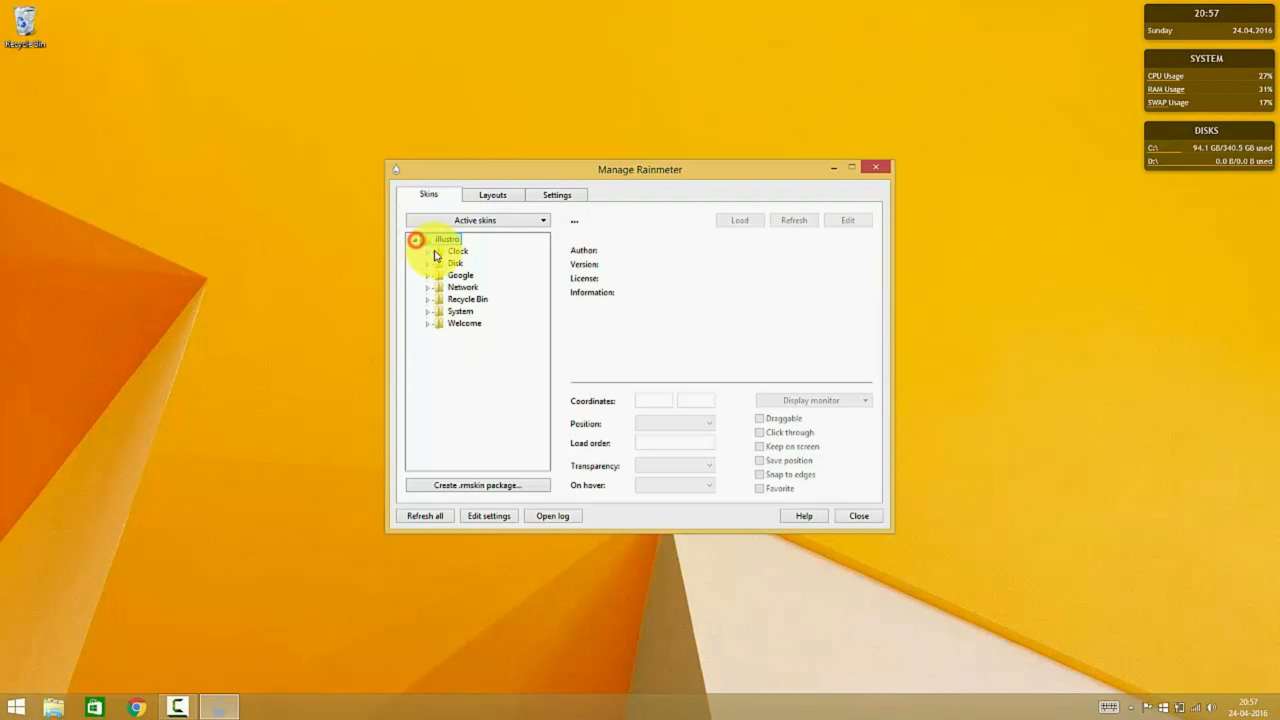
Unload the illustro Clock.ini and 1 Disk.ini widgets from the Skins list.
click(427, 251)
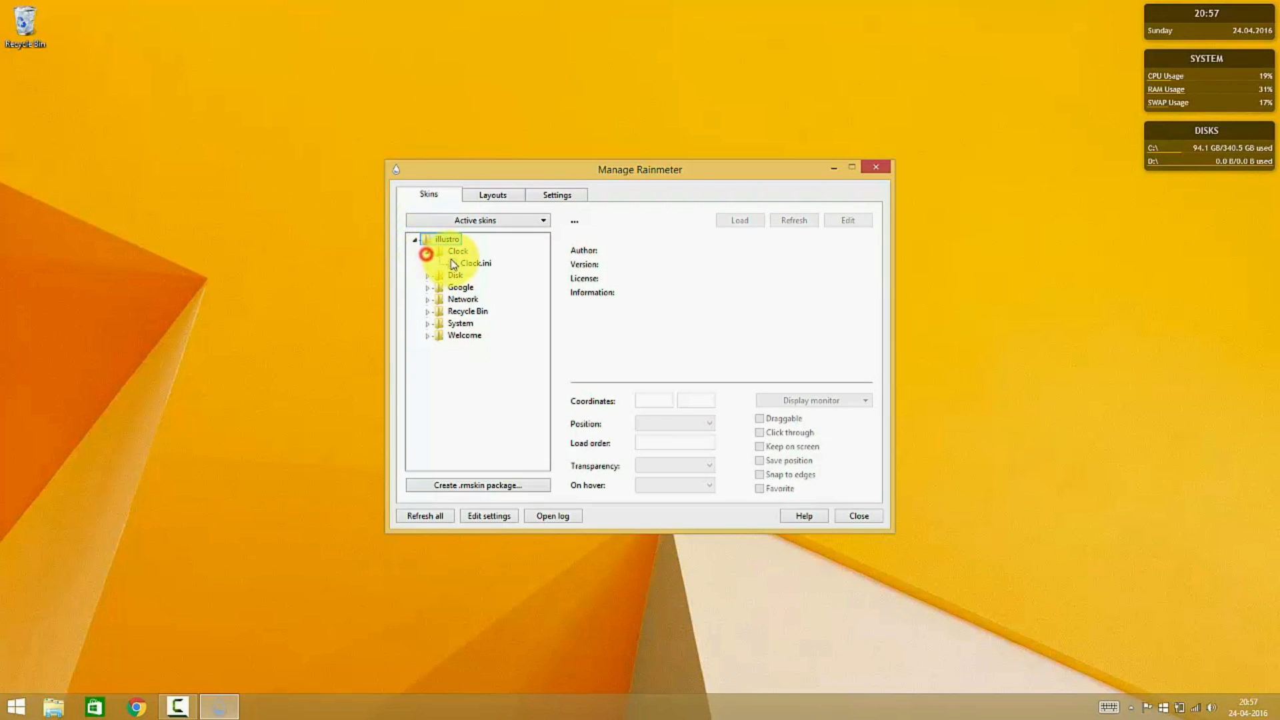
click(476, 262)
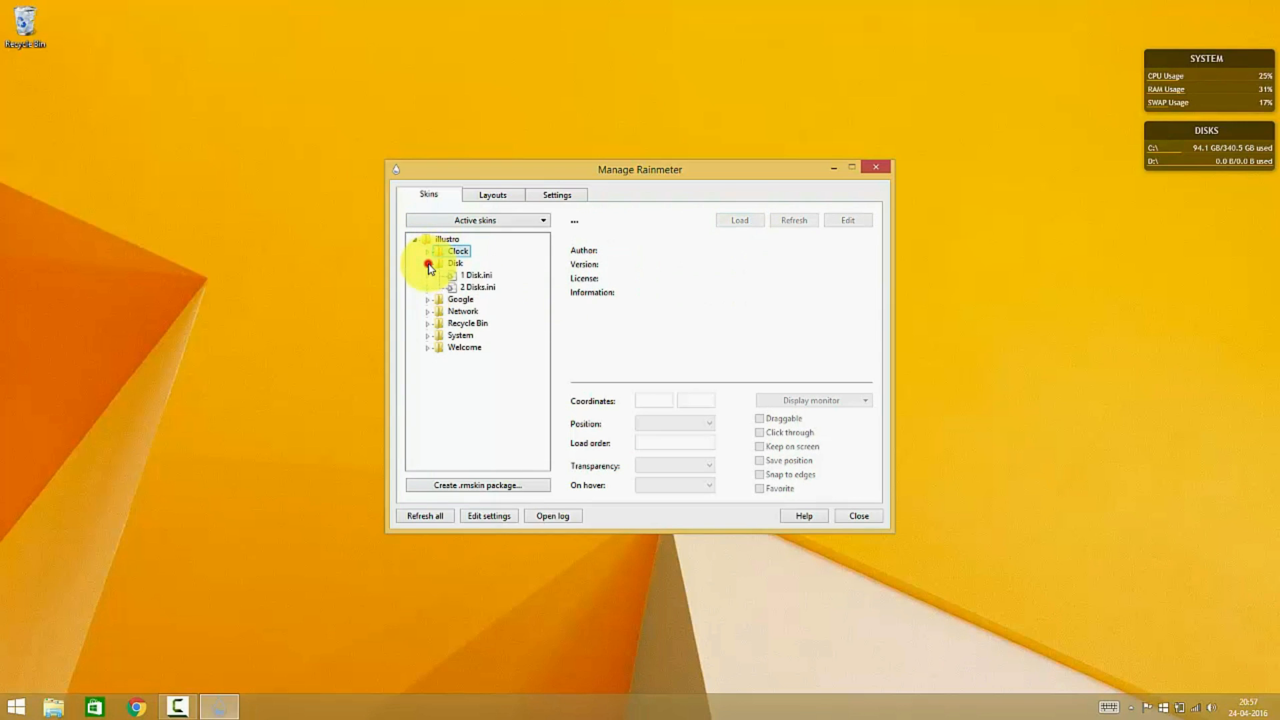
click(477, 275)
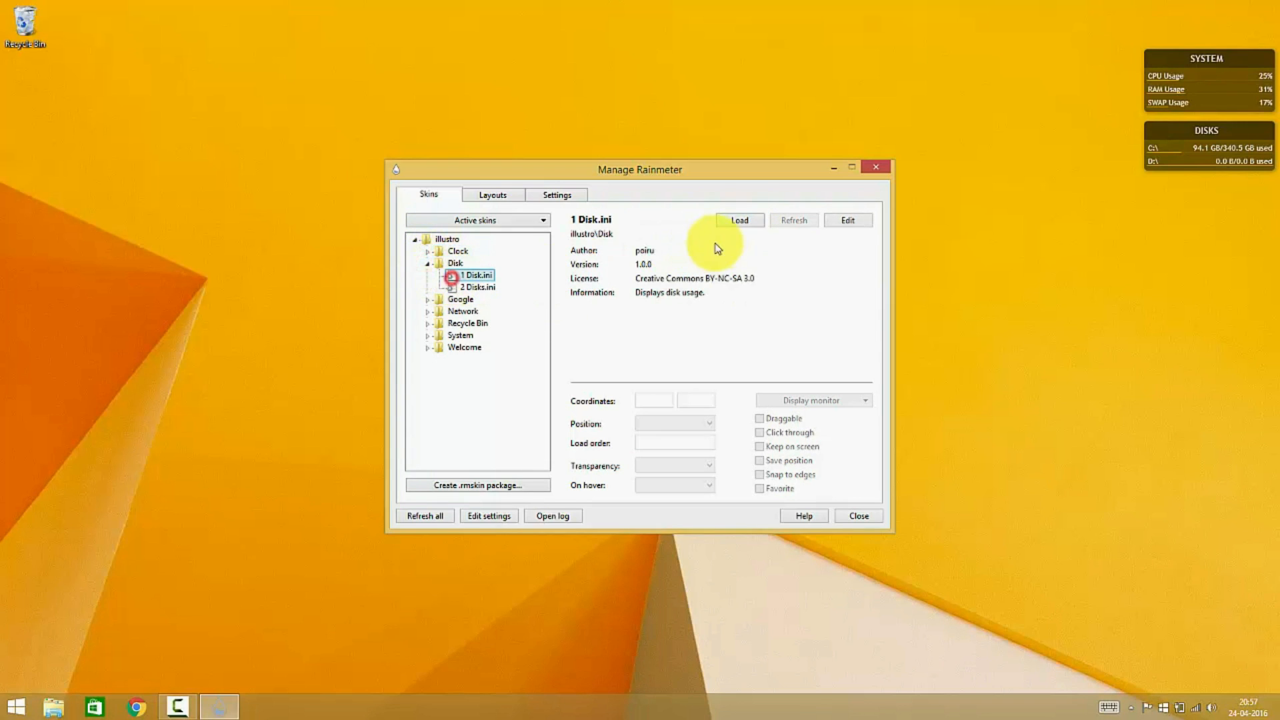
click(737, 219)
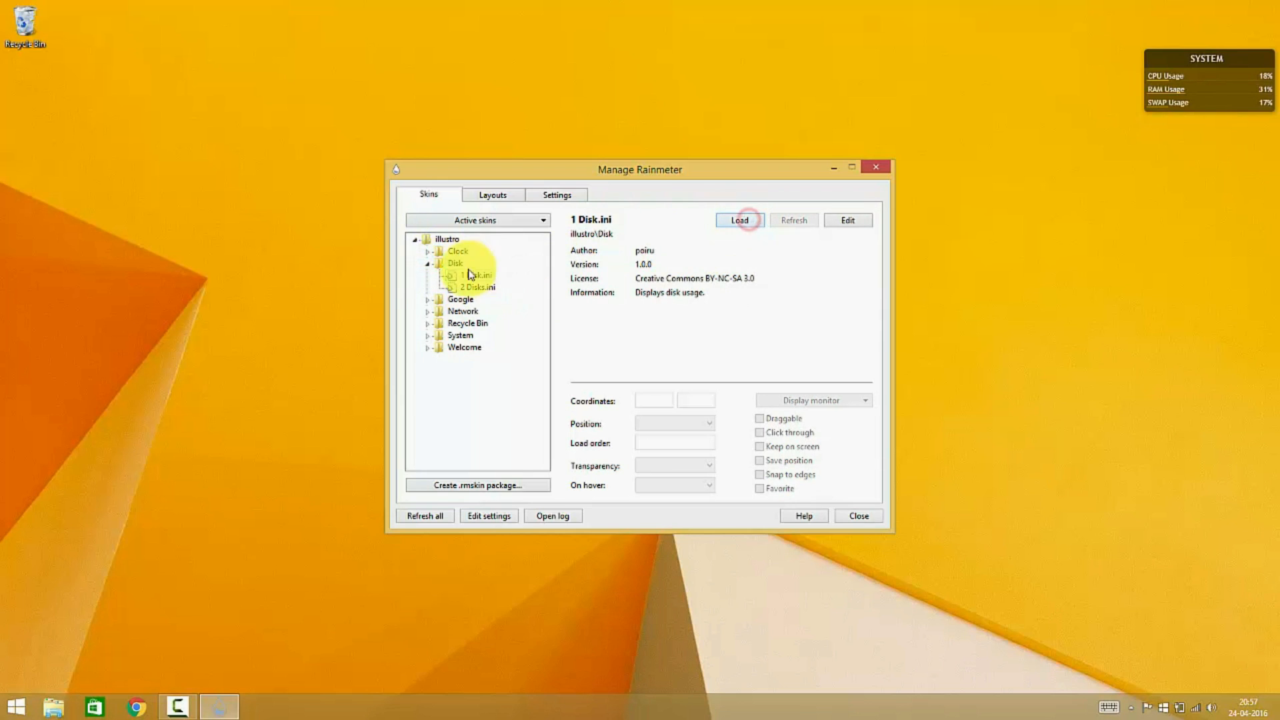
click(456, 262)
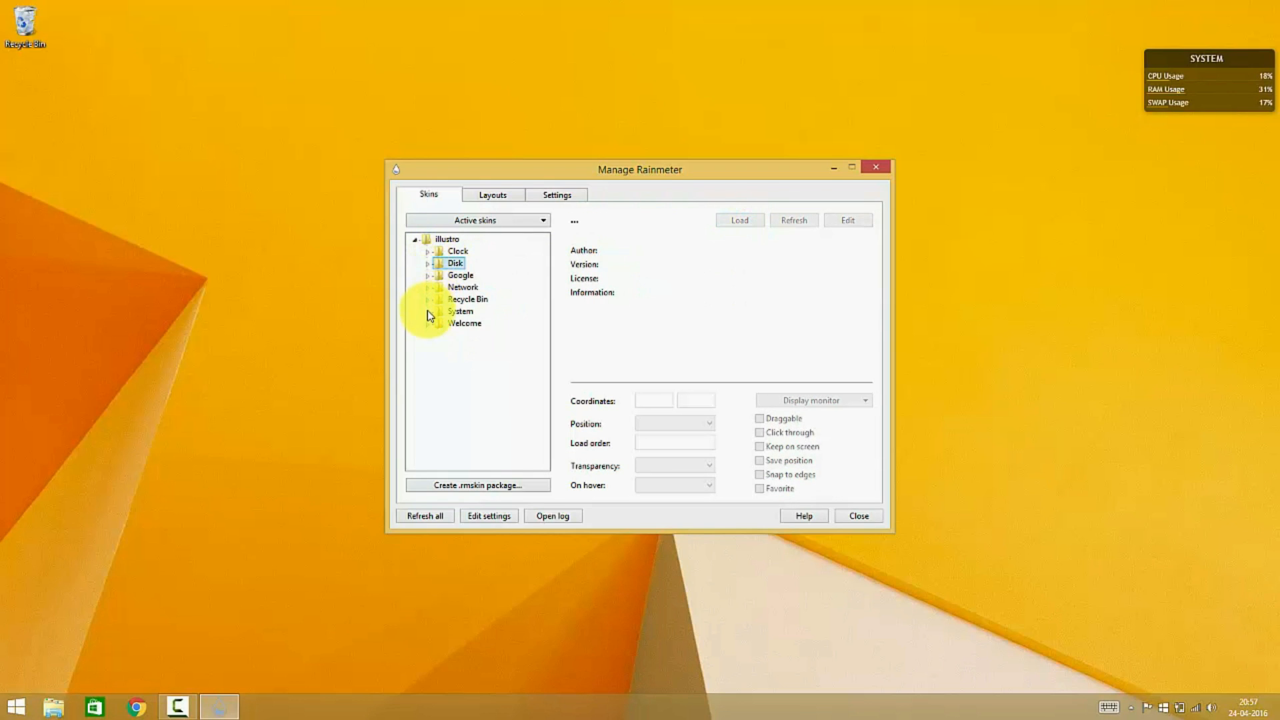
Unload the System.ini and Welcome.ini widgets, glance at Layouts, and close the manager.
click(477, 323)
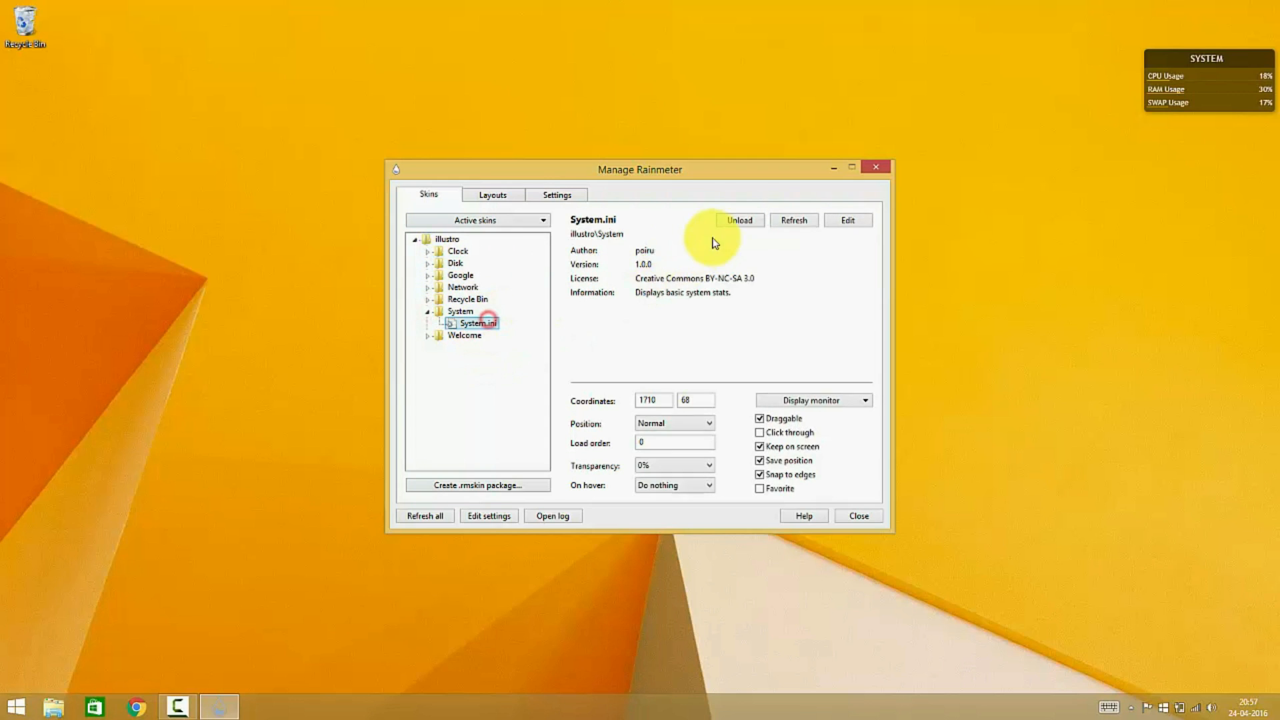
click(739, 220)
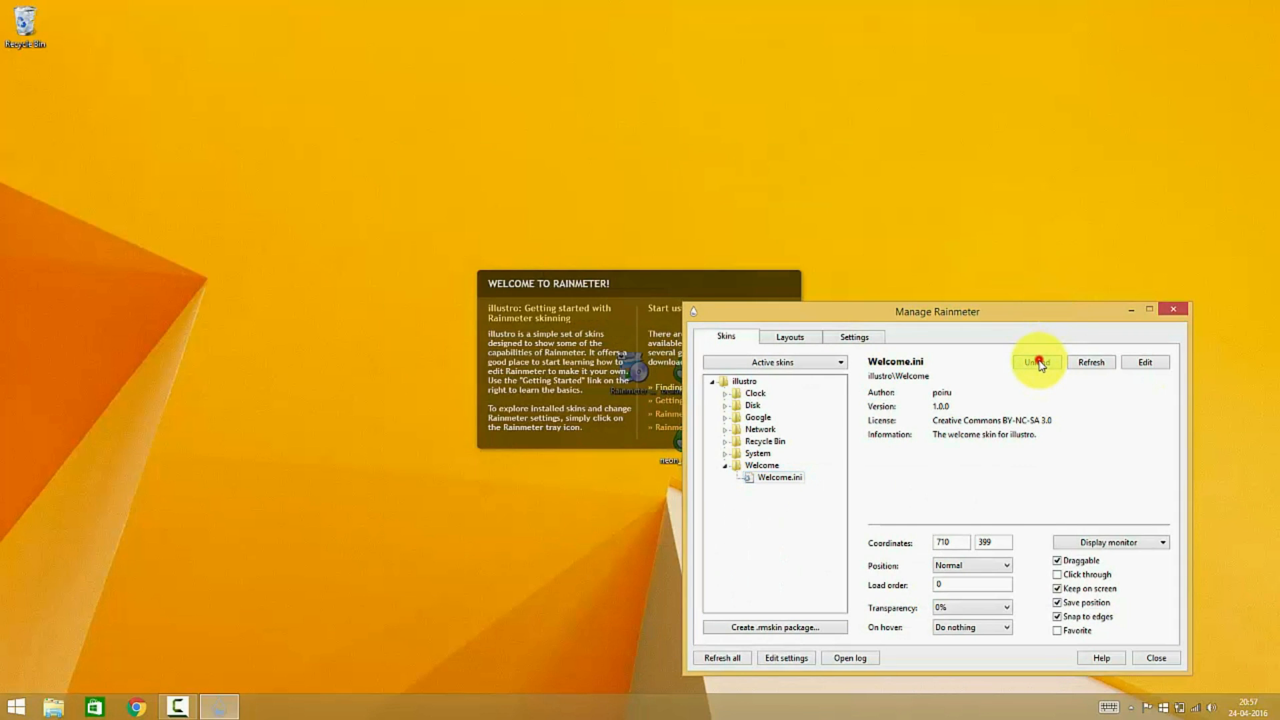
click(1037, 361)
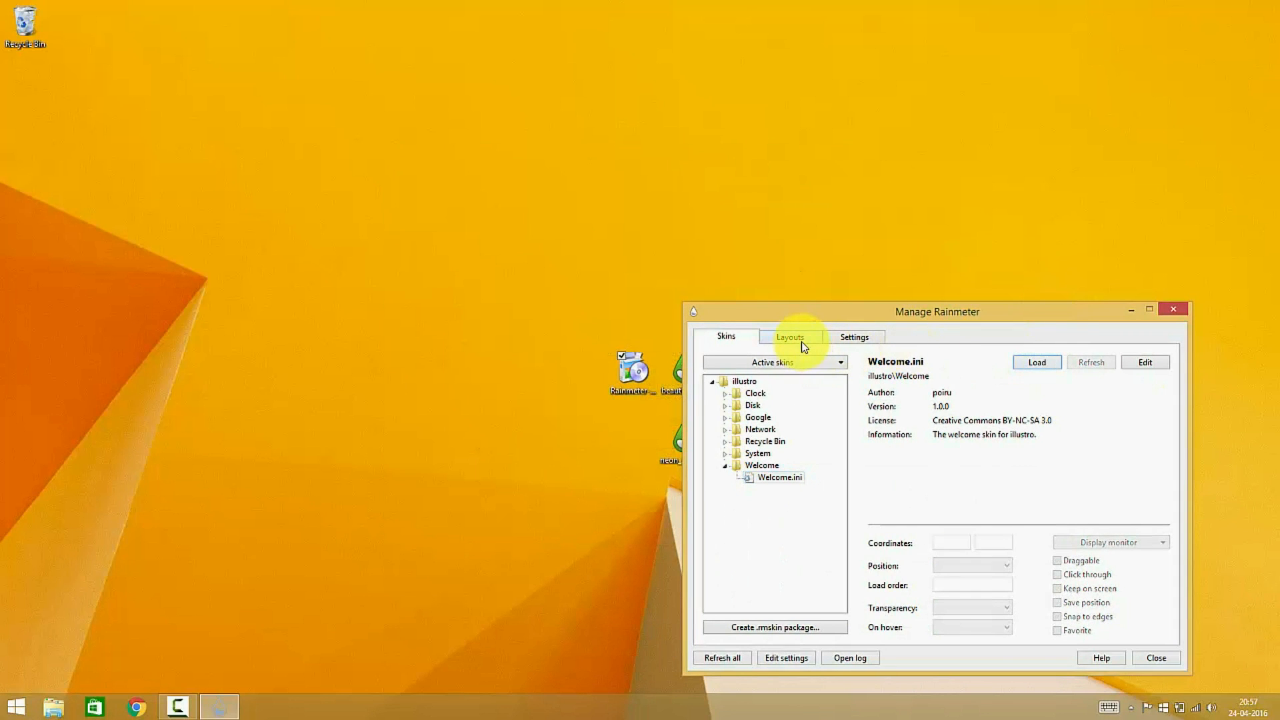
click(789, 336)
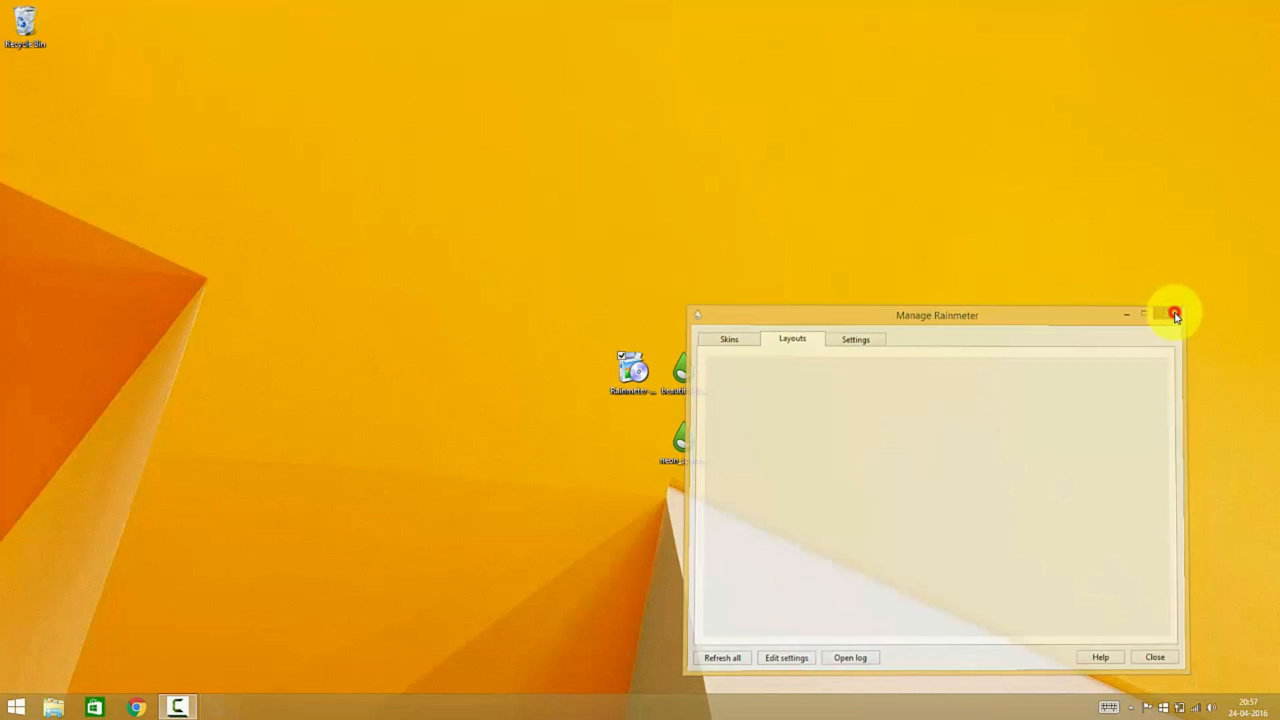
click(1174, 315)
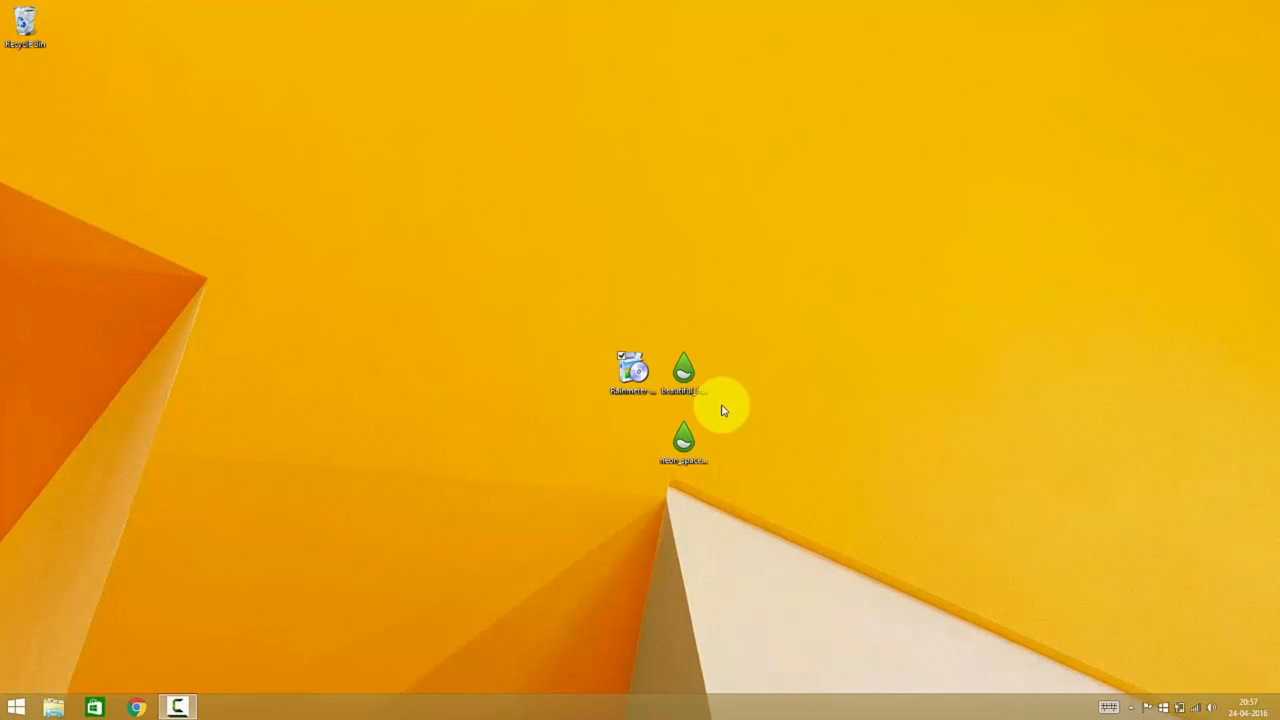
Install the Beautiful_blue .rmskin package as Shield Complete with its included layout applied.
click(684, 445)
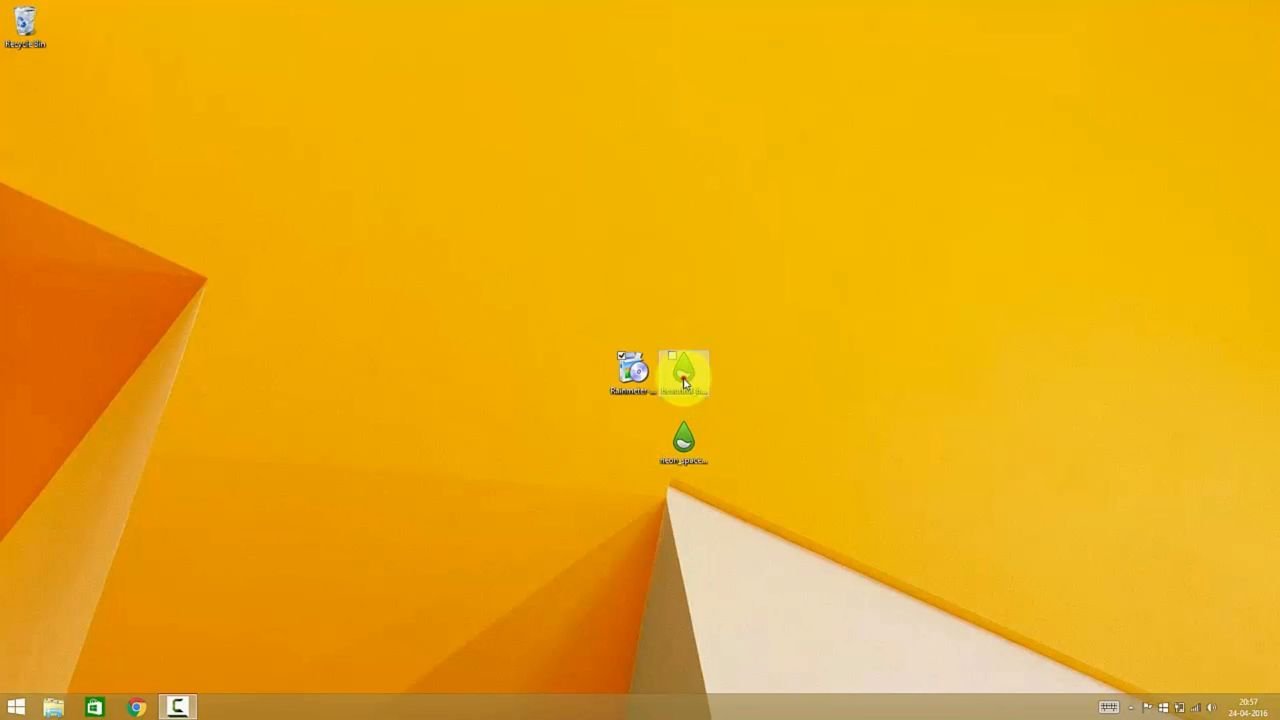
double_click(684, 375)
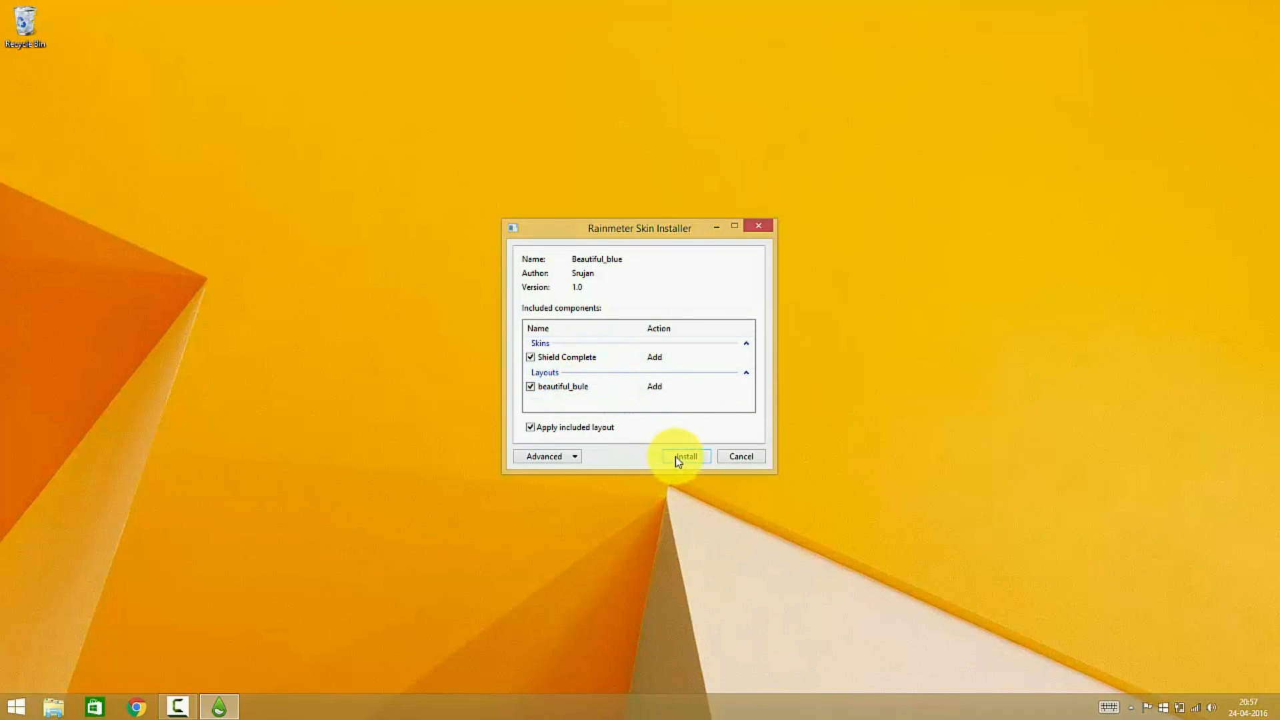
click(545, 456)
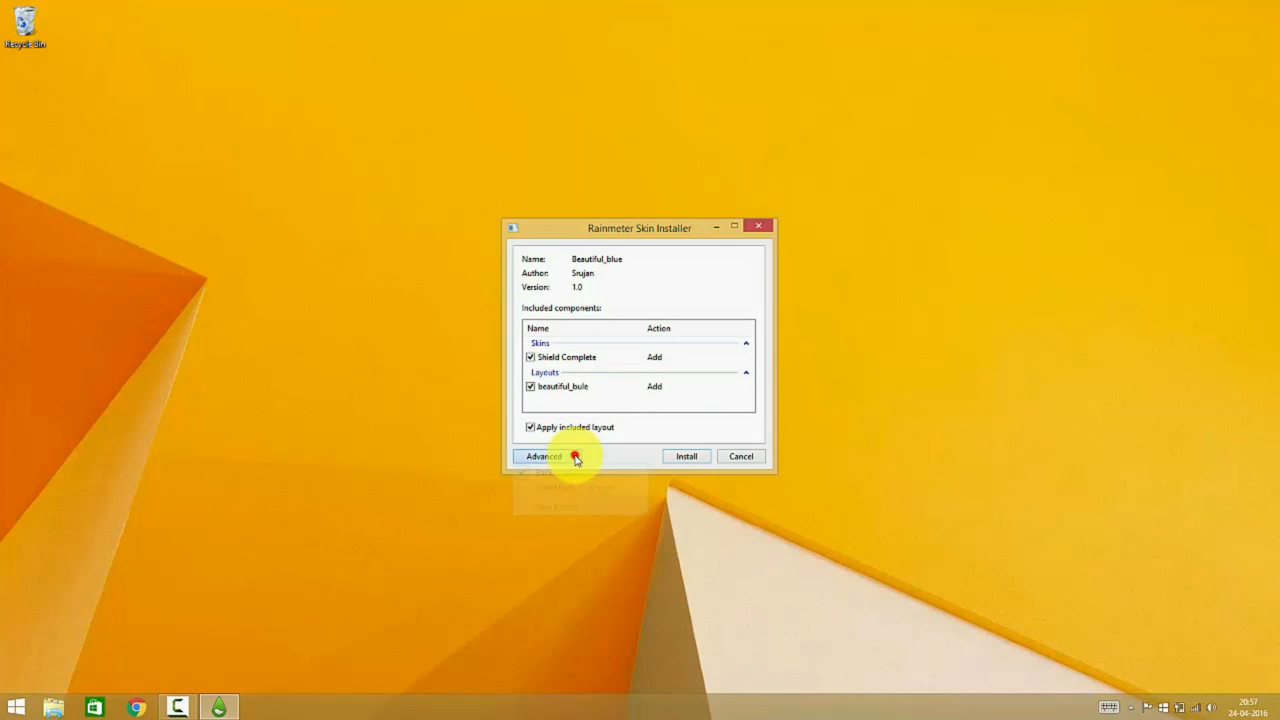
click(686, 457)
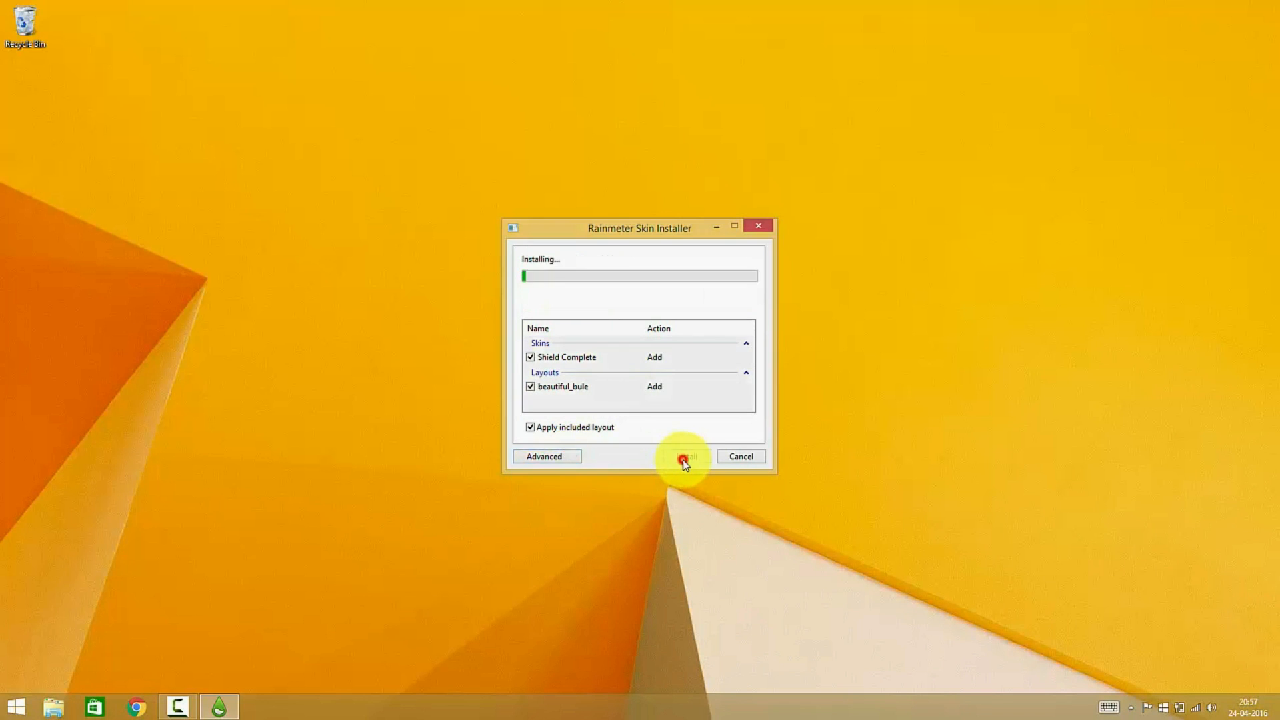
click(684, 456)
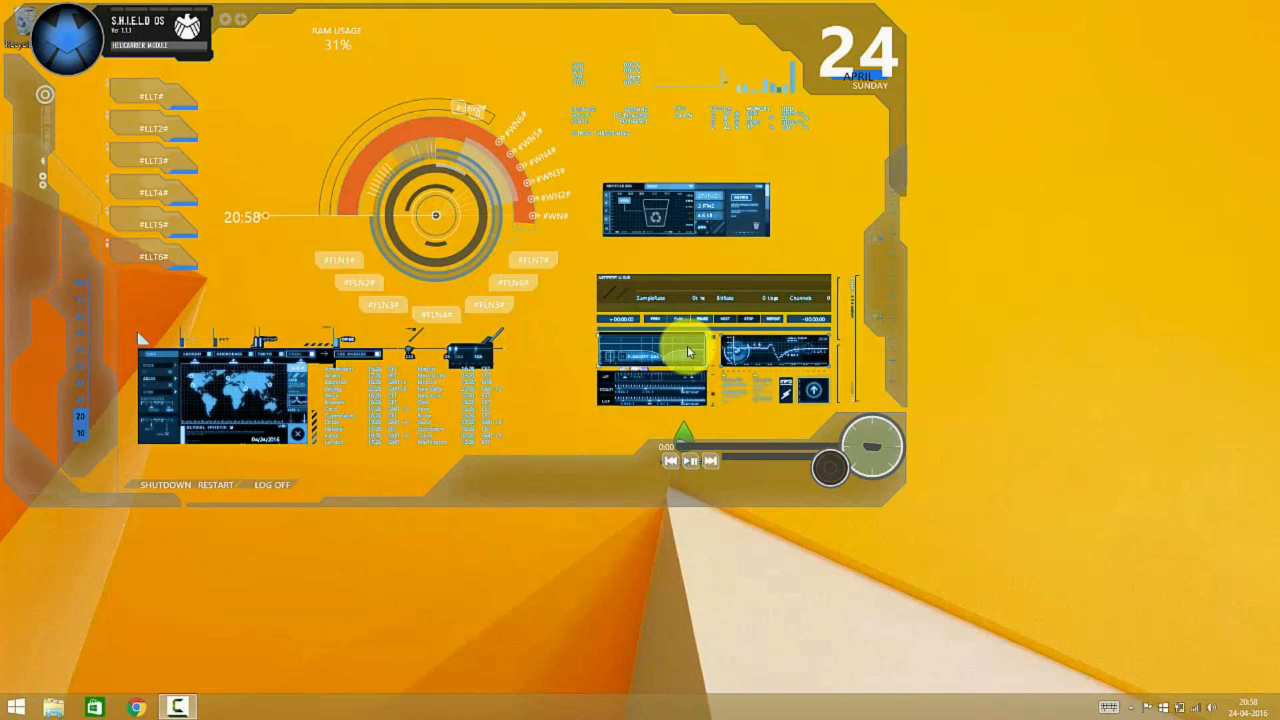
Bring up the context menus of the central HUD panel and another widget to unload them.
right_click(690, 346)
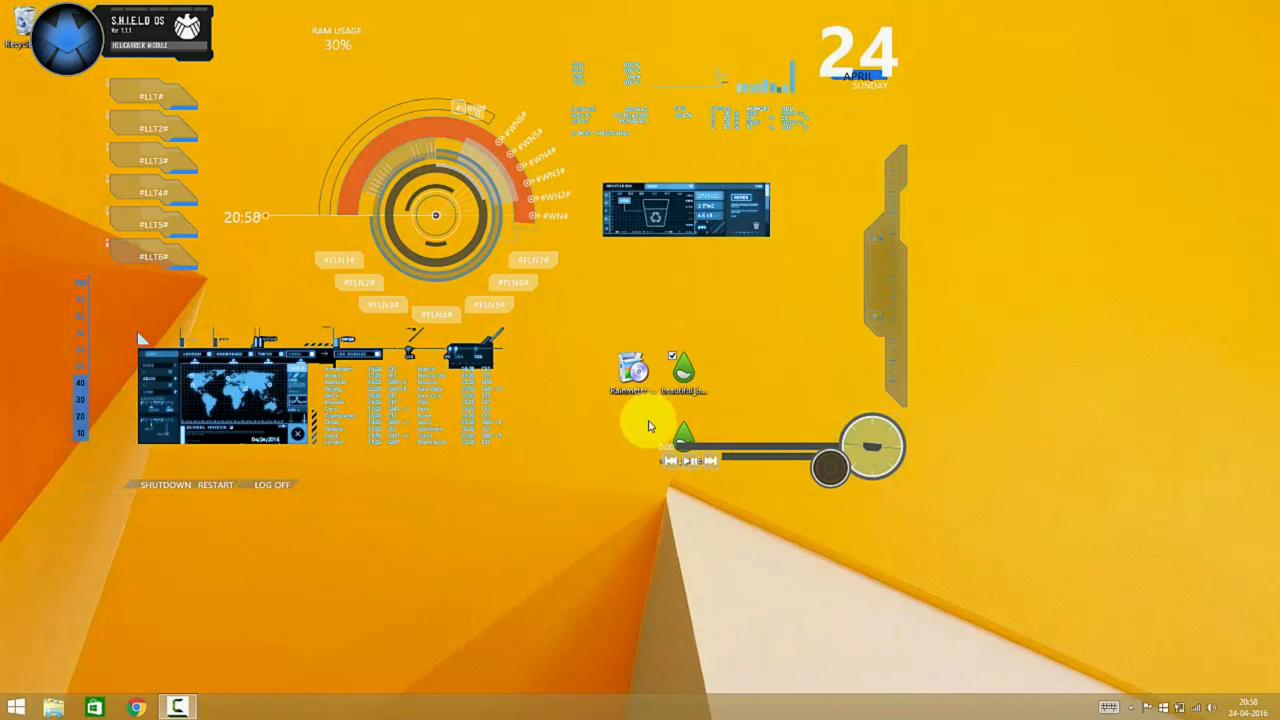
right_click(735, 445)
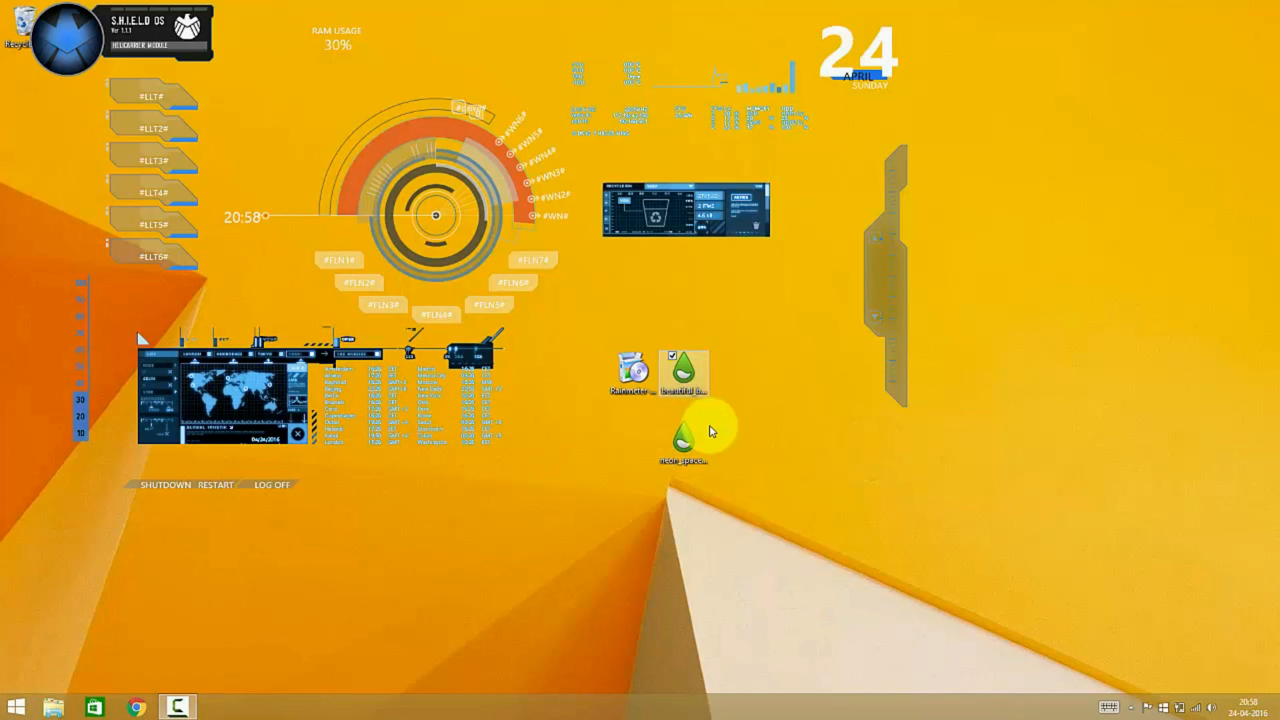
Install the Neon Space Demo skin package, then bring up the desktop context menu.
double_click(684, 440)
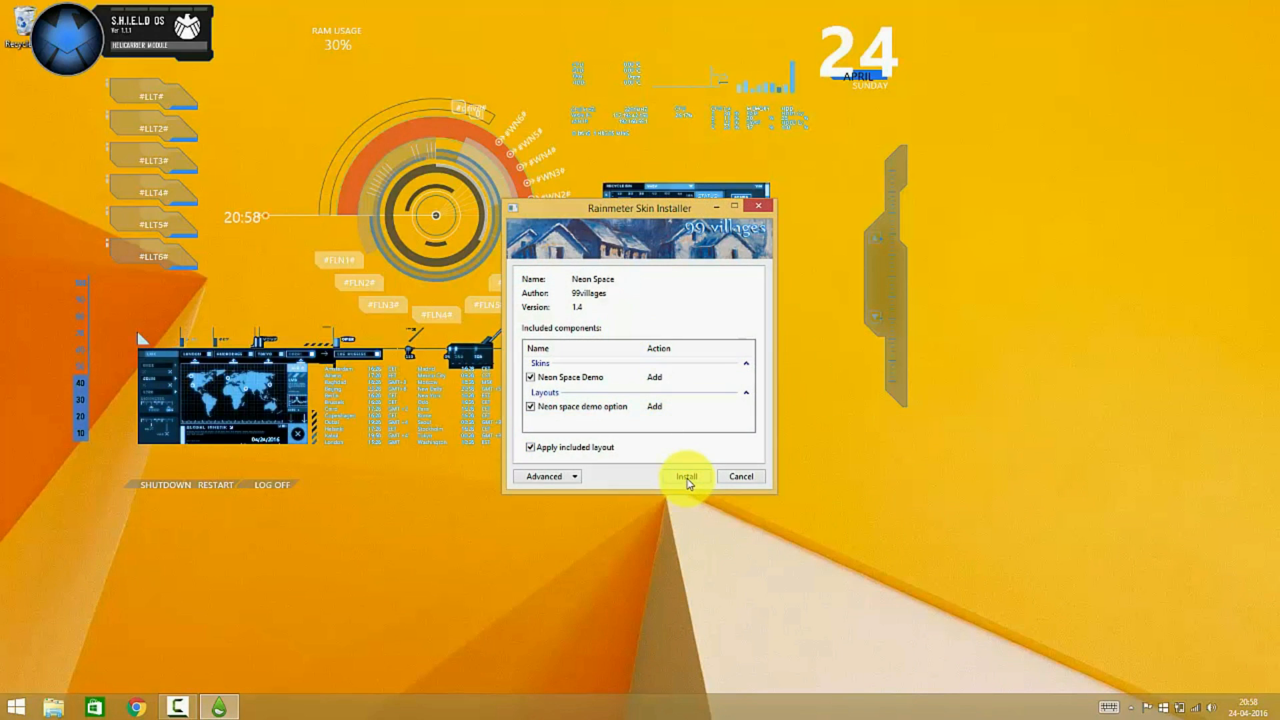
click(687, 476)
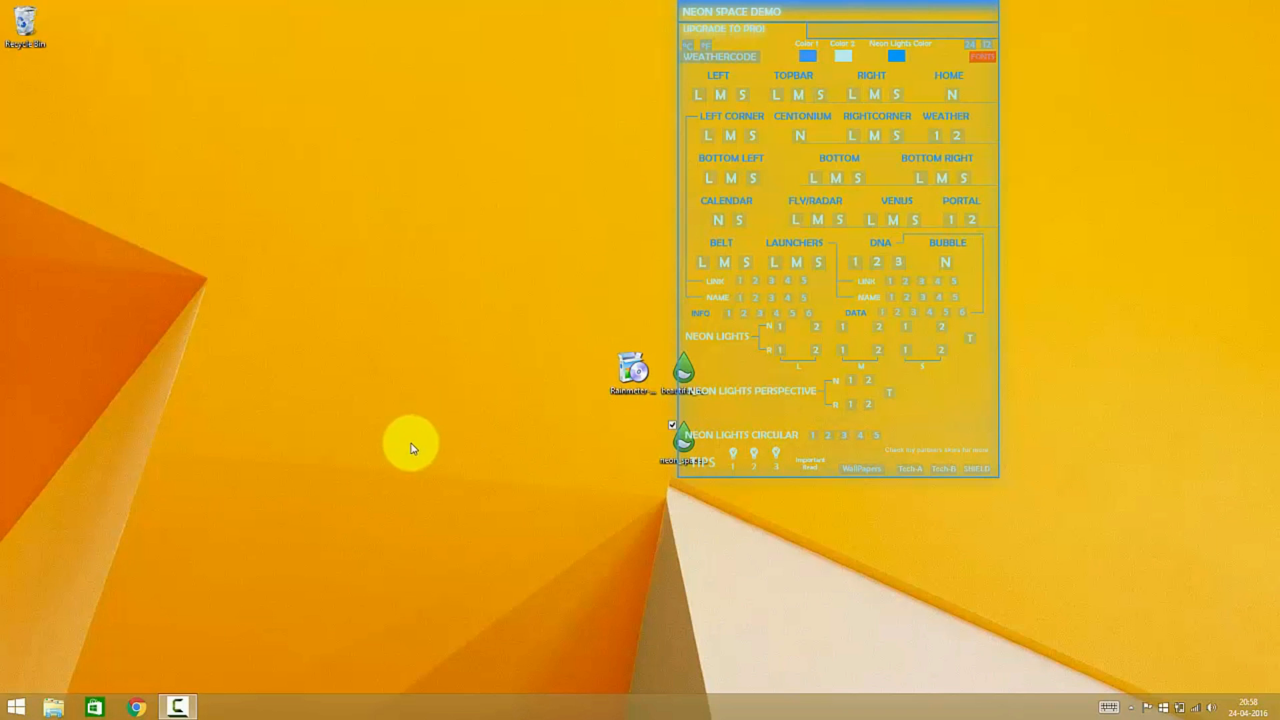
right_click(411, 447)
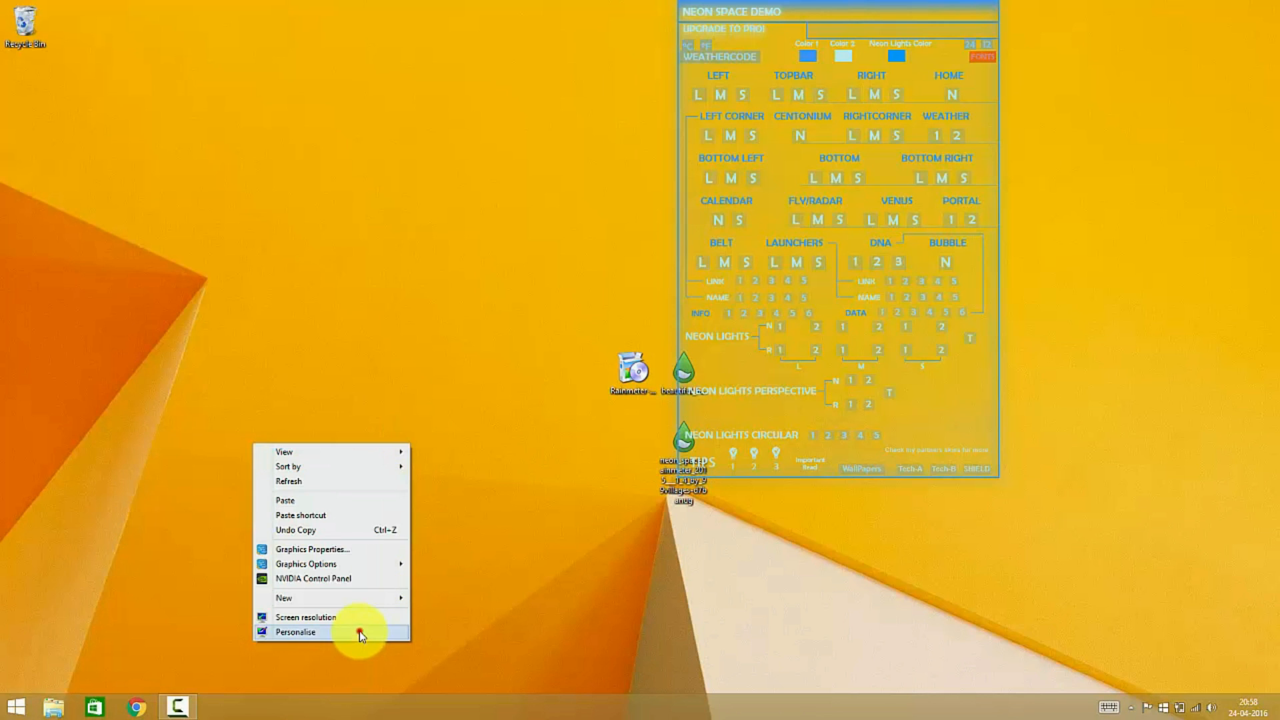
Set the desktop background to Solid Colours black via Personalise > Desktop Background, then close it.
click(298, 631)
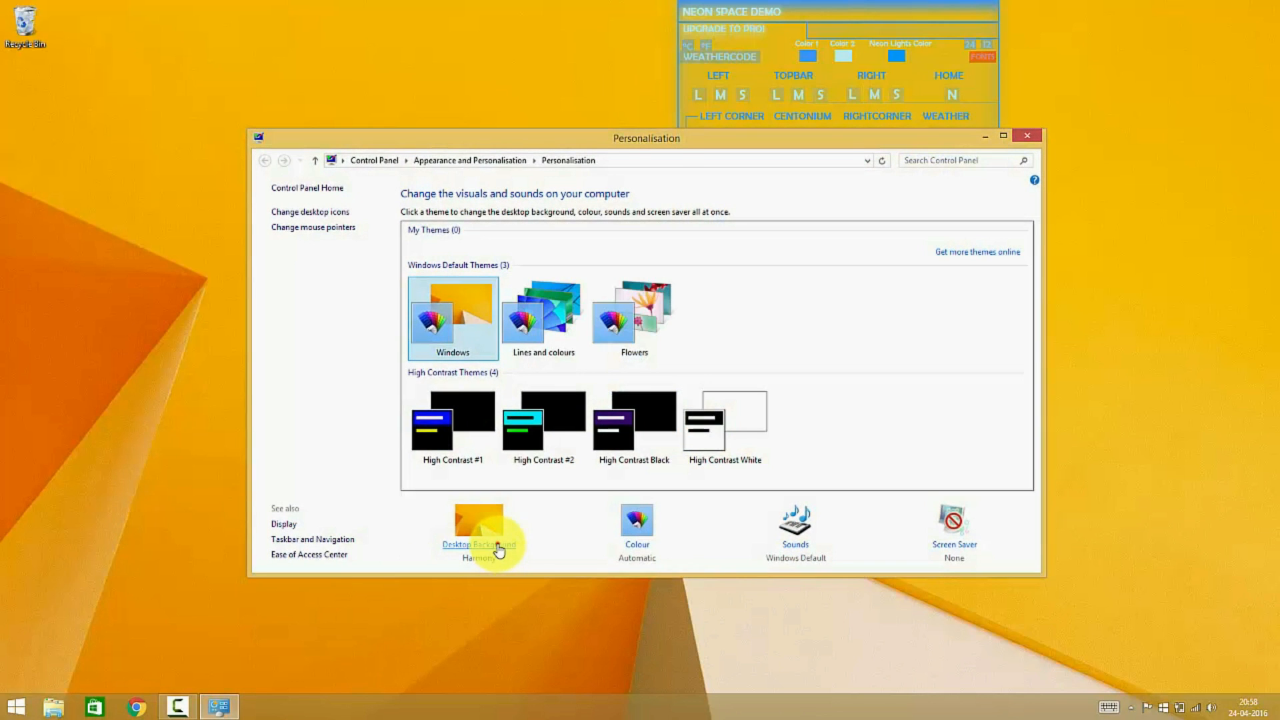
click(479, 545)
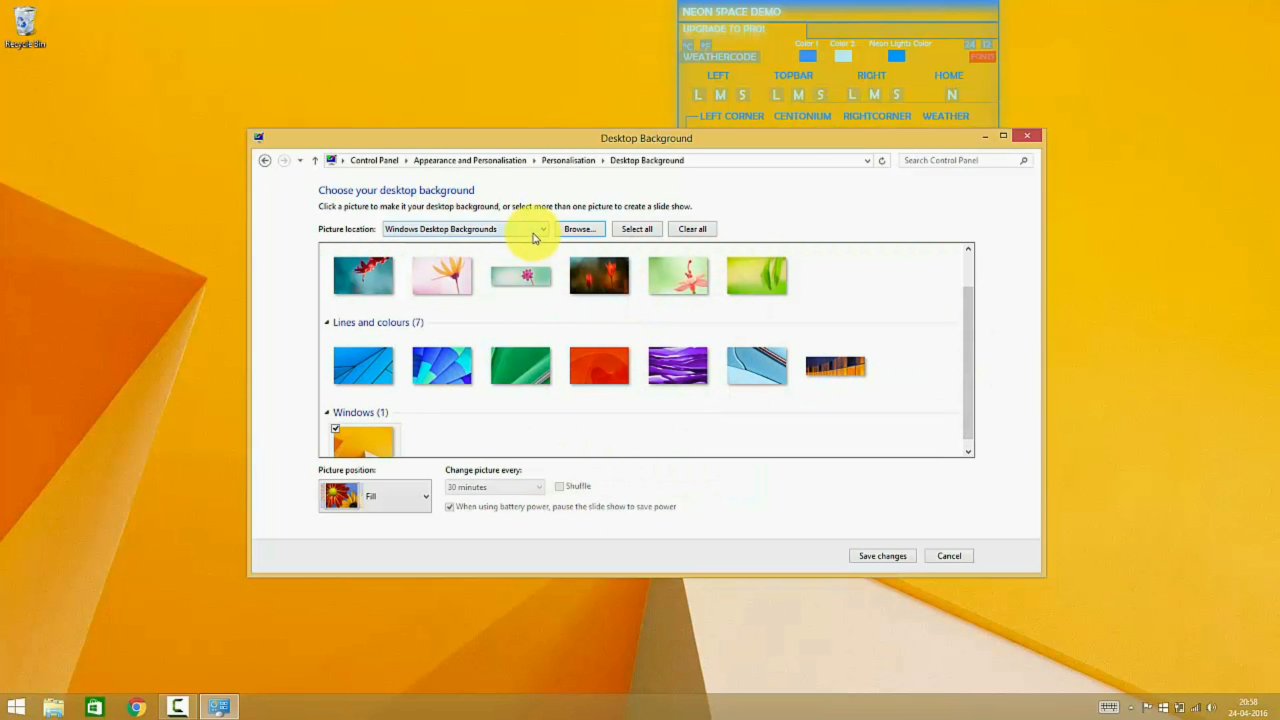
click(541, 229)
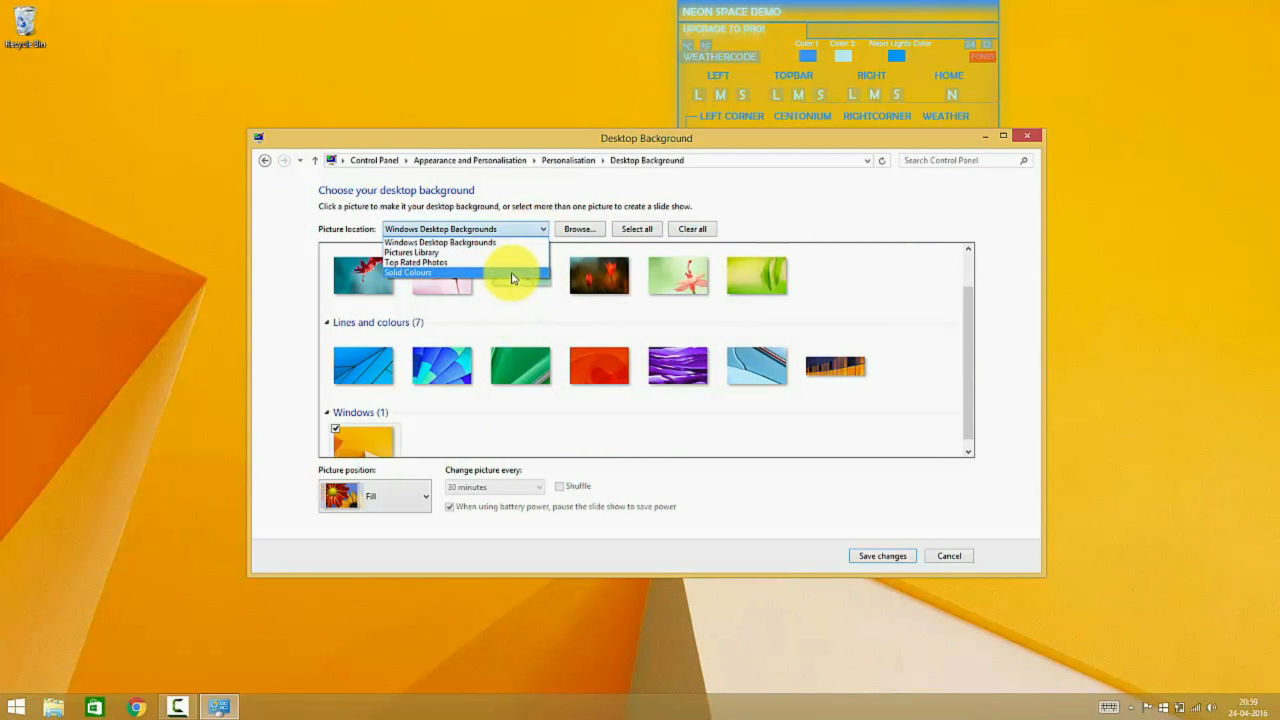
click(408, 273)
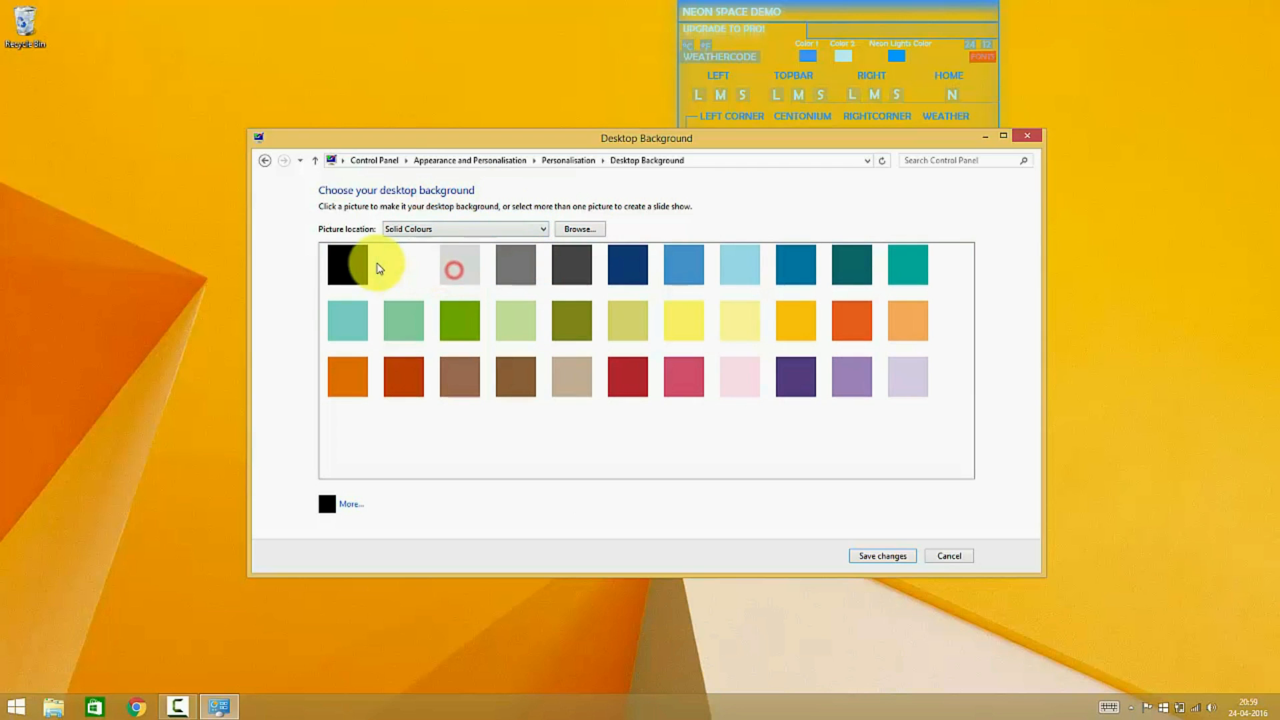
click(346, 264)
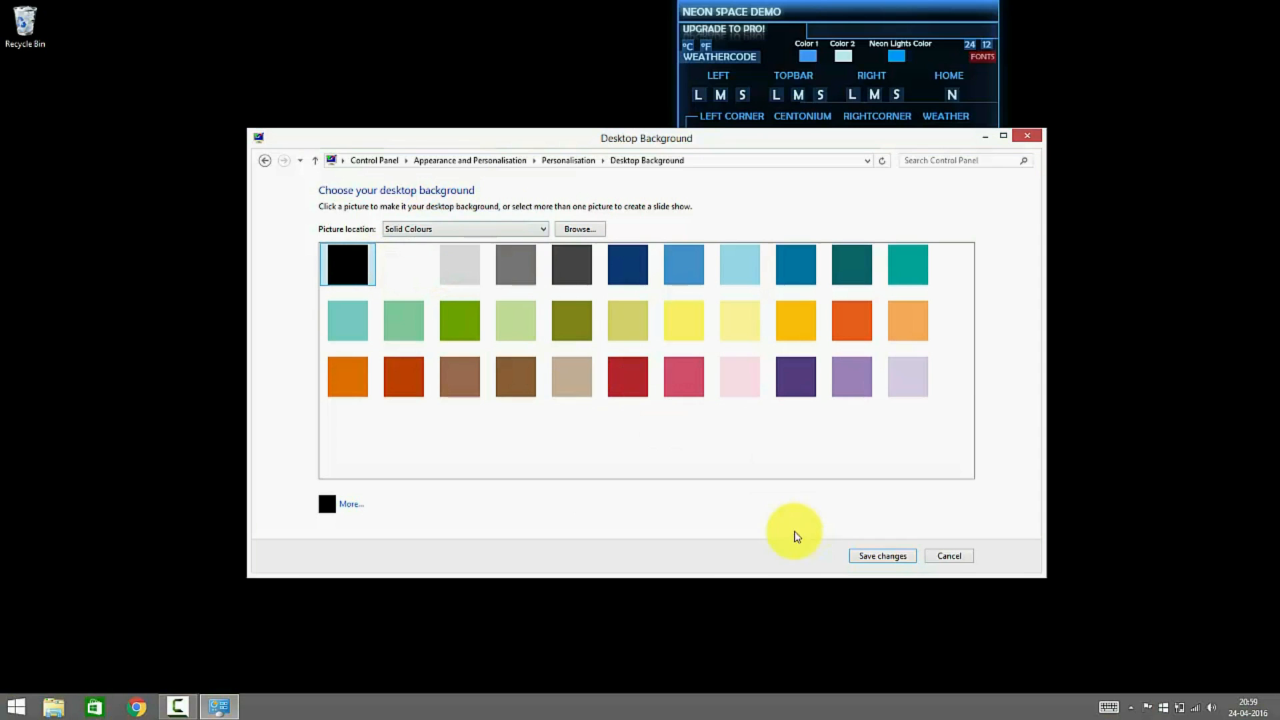
mouse_move(528, 233)
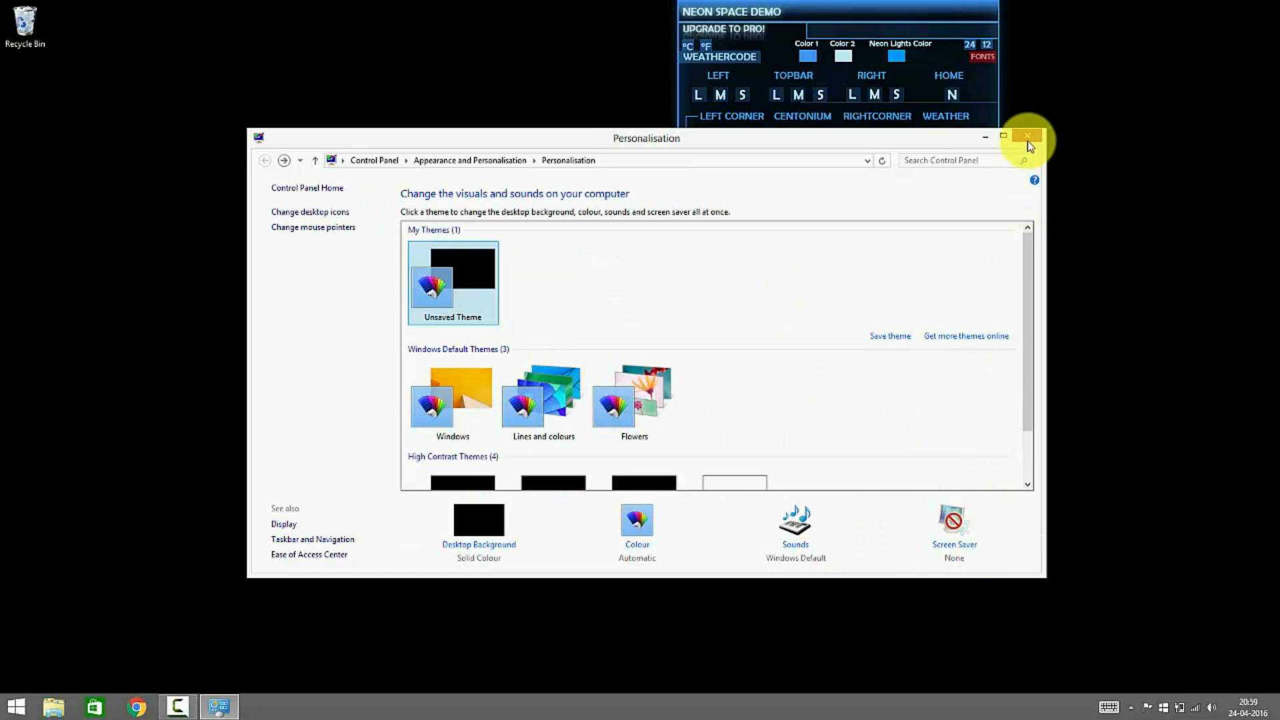
click(1027, 135)
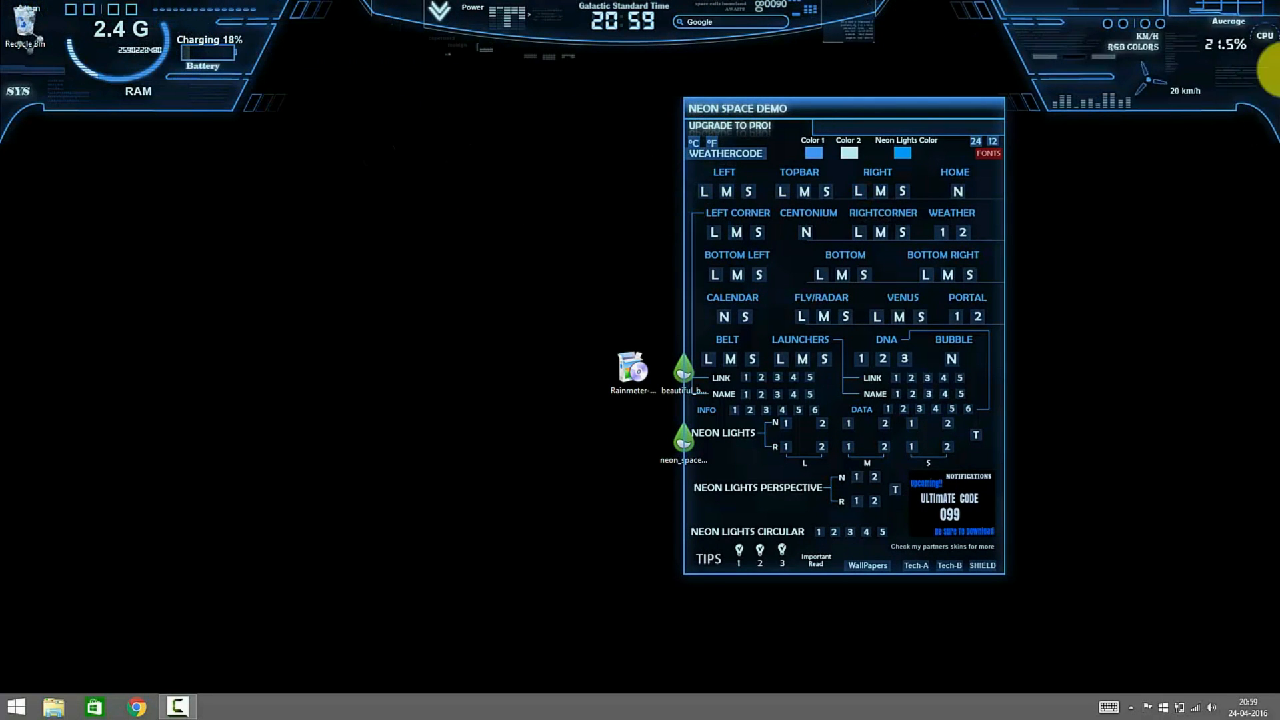
Load a widget from the Neon Space Demo panel, then unload the panel via its context menu.
click(713, 274)
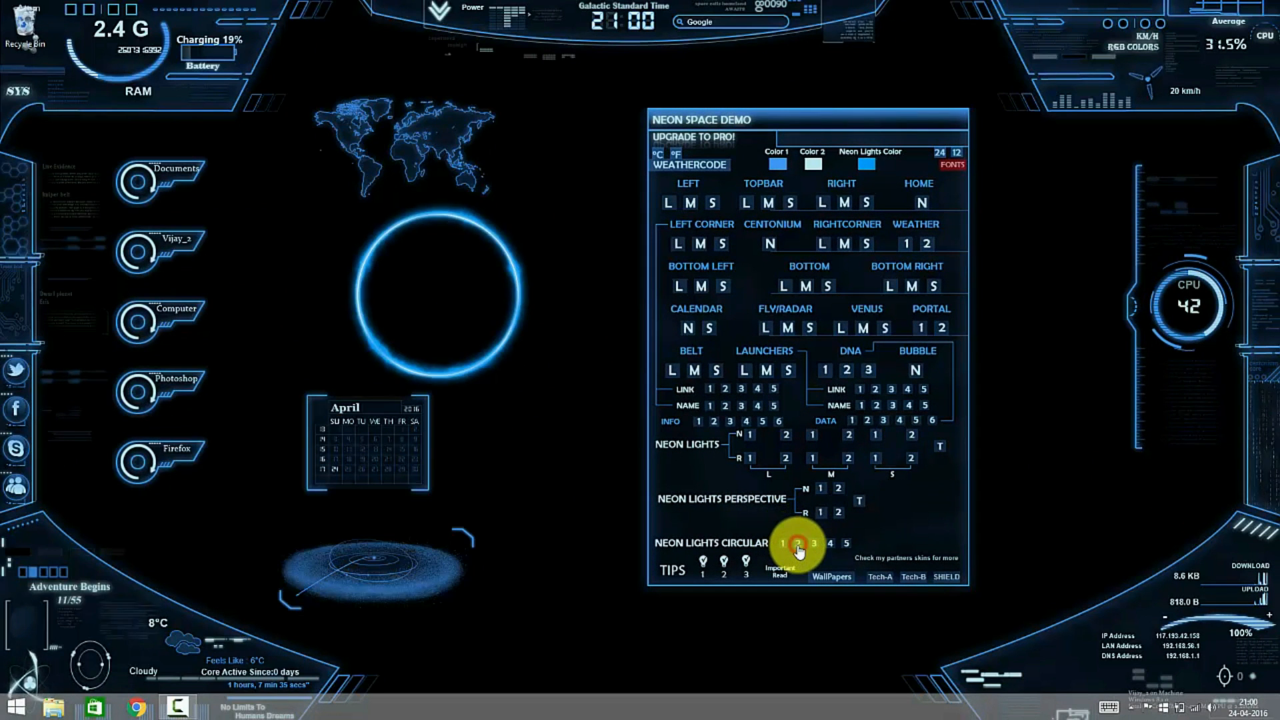
right_click(888, 518)
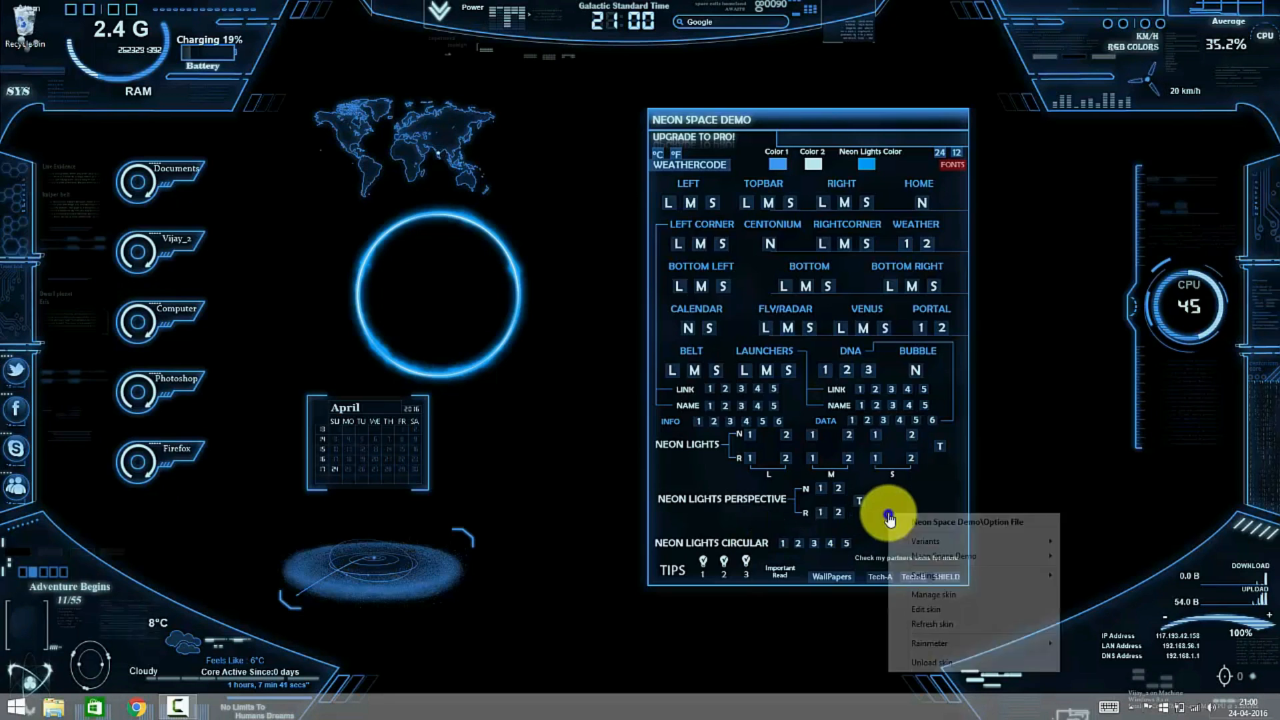
click(927, 662)
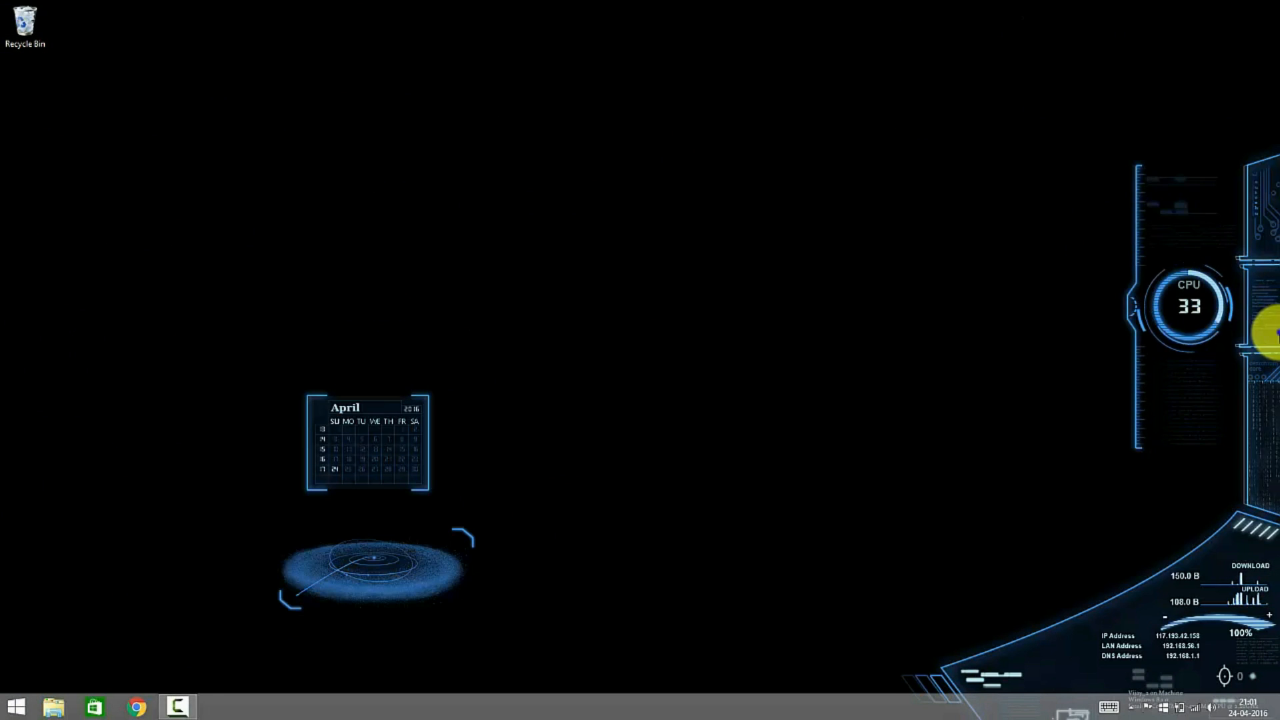
Reach Manage skin and select Shield Complete > Avengers - Tweaked > Border > Border.ini.
right_click(367, 571)
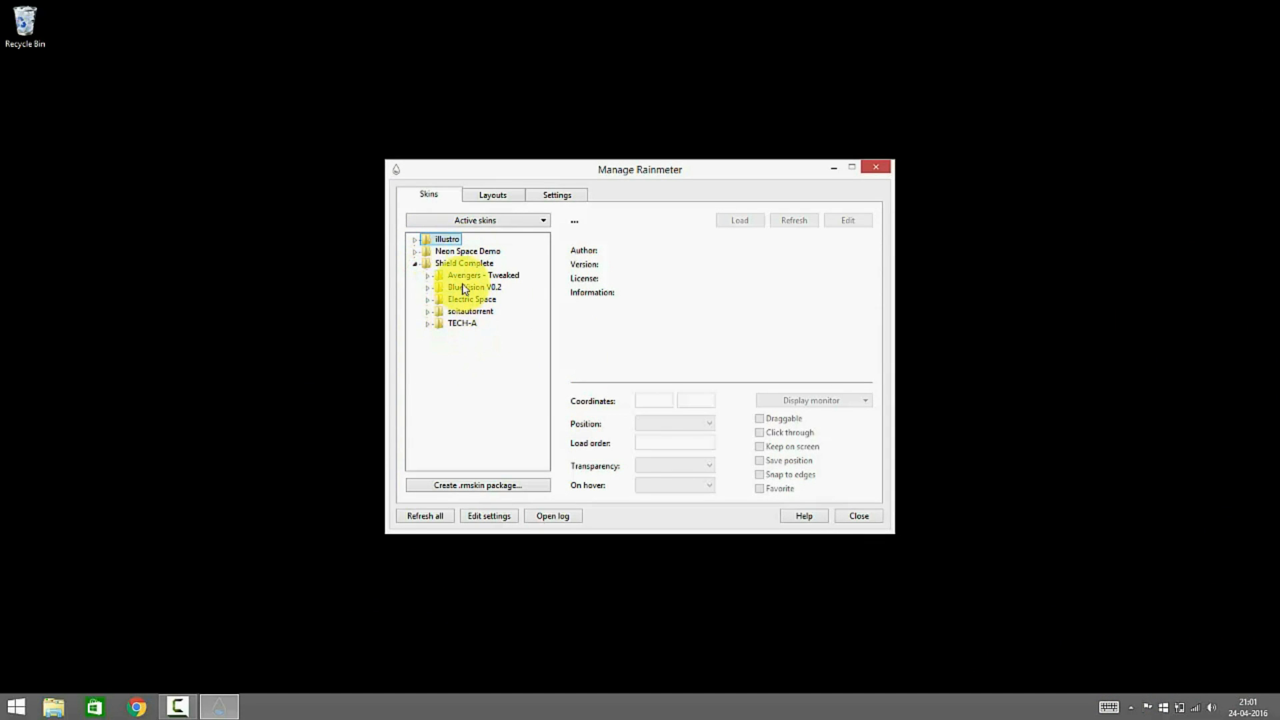
click(428, 275)
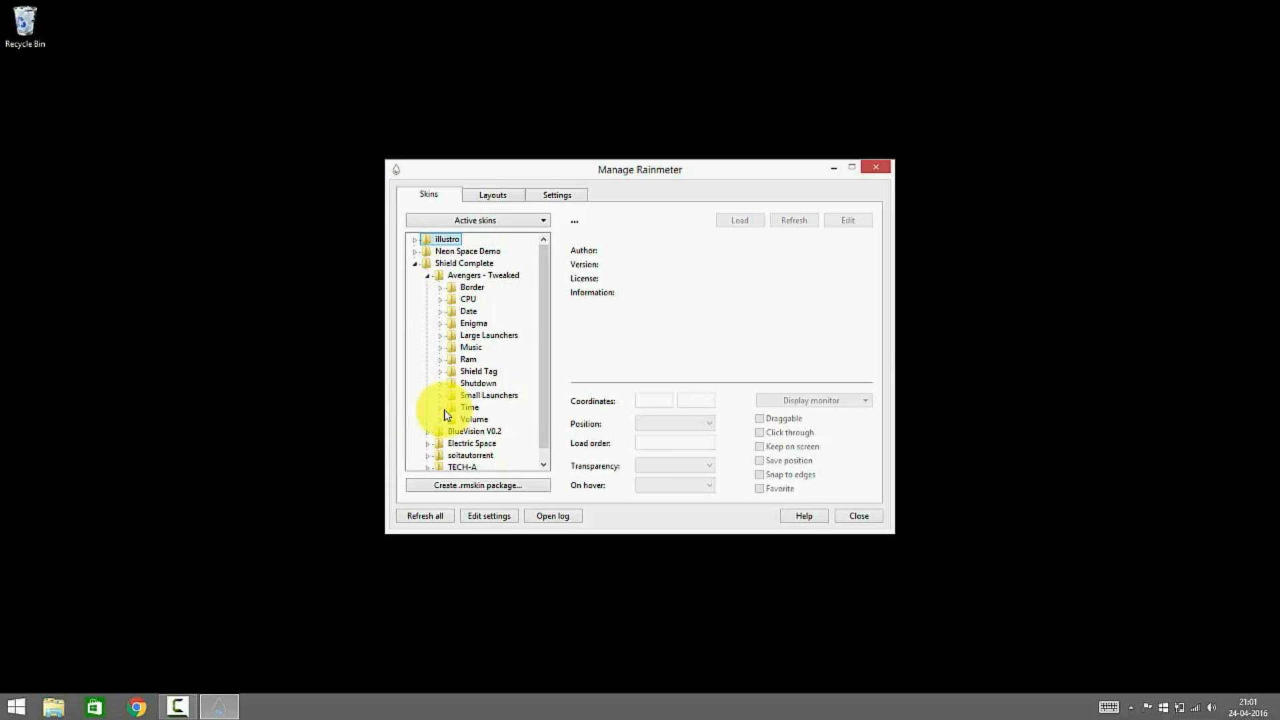
click(440, 287)
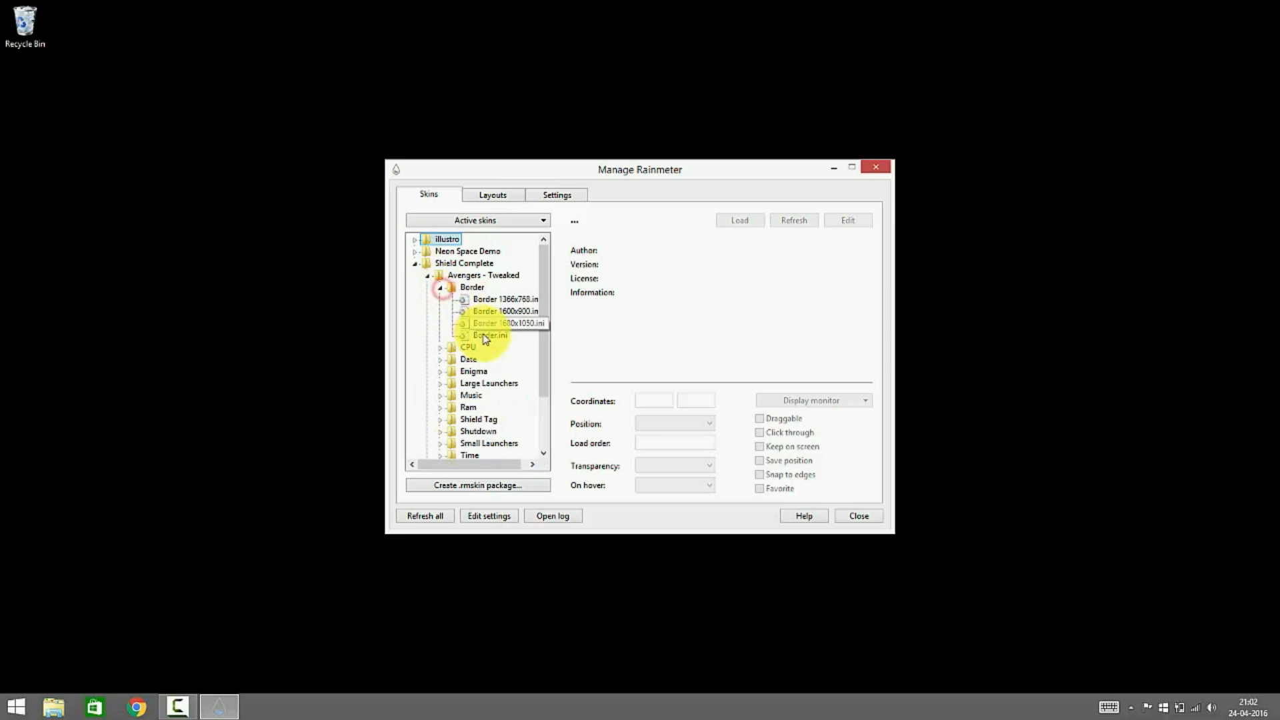
click(448, 287)
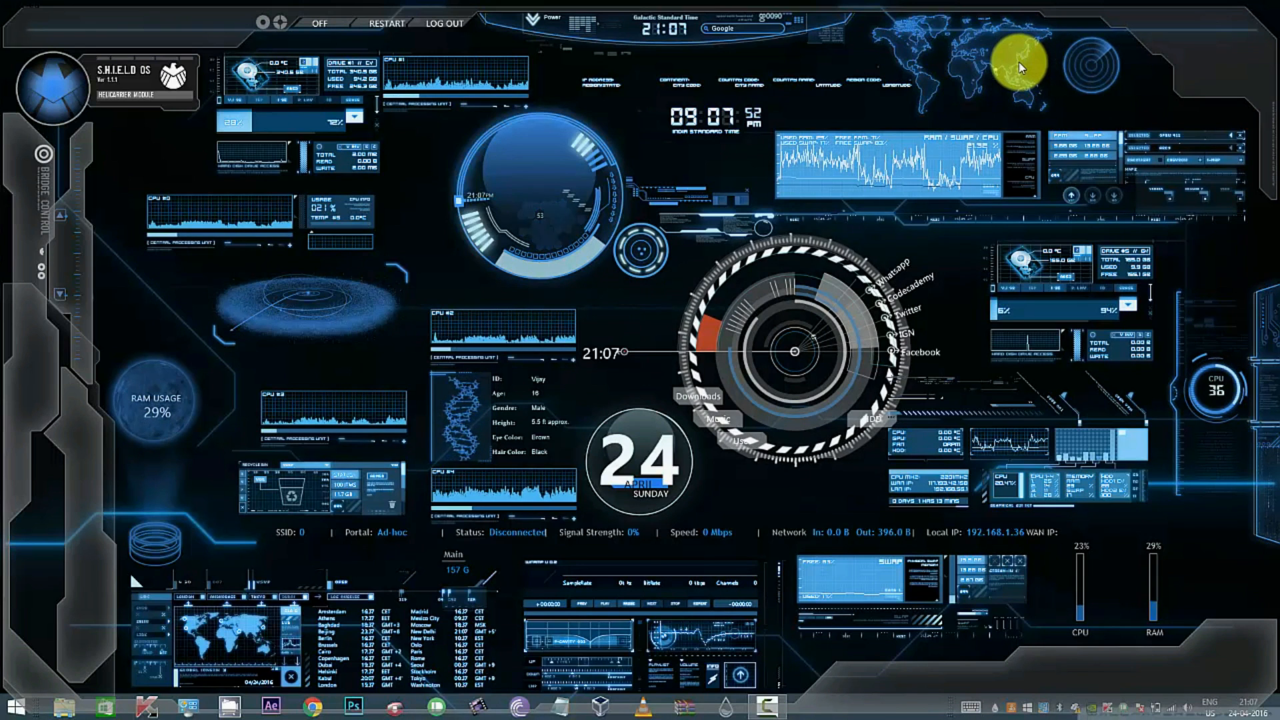
mouse_move(845, 702)
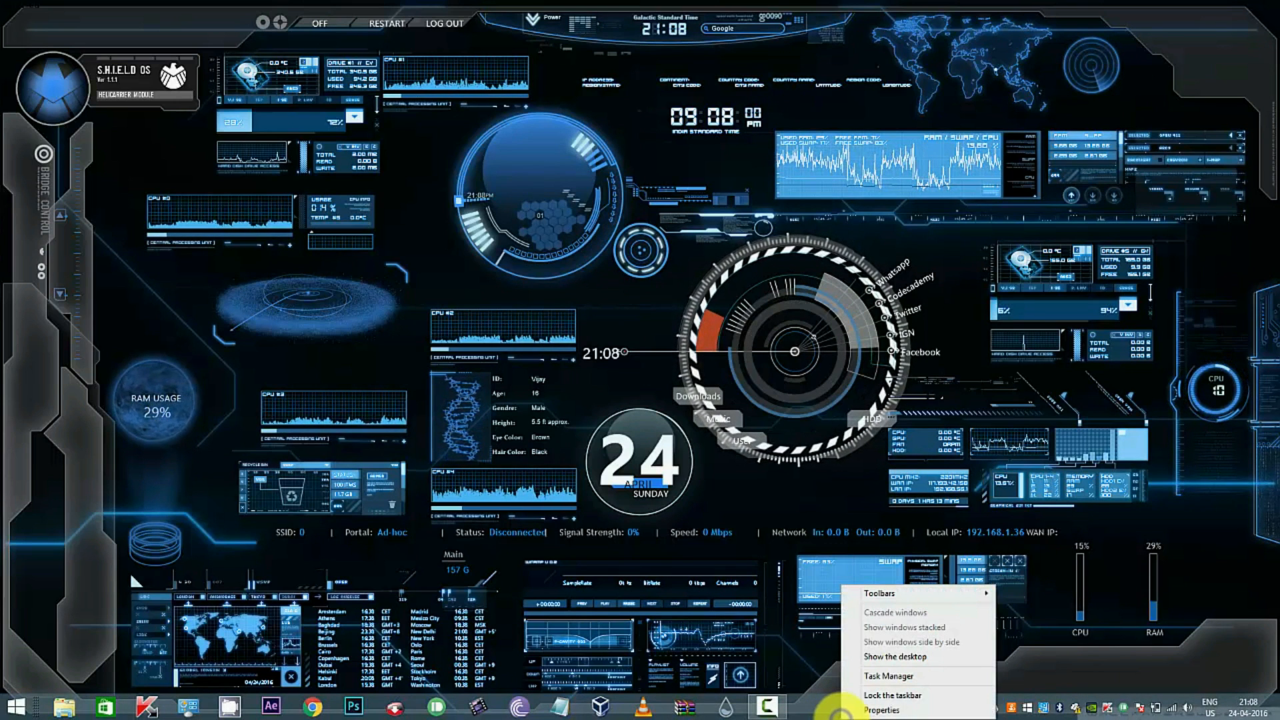
Turn on Auto-hide the taskbar in Windows Taskbar Properties and apply with OK.
click(884, 710)
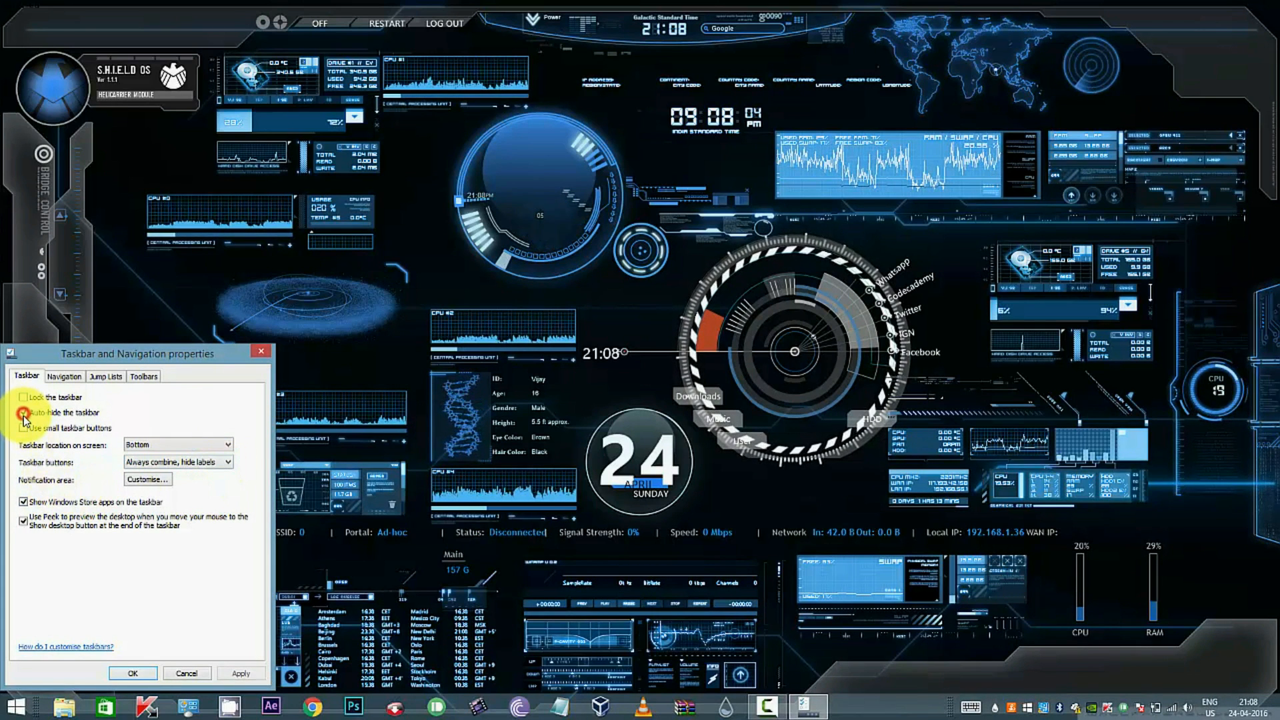
click(24, 412)
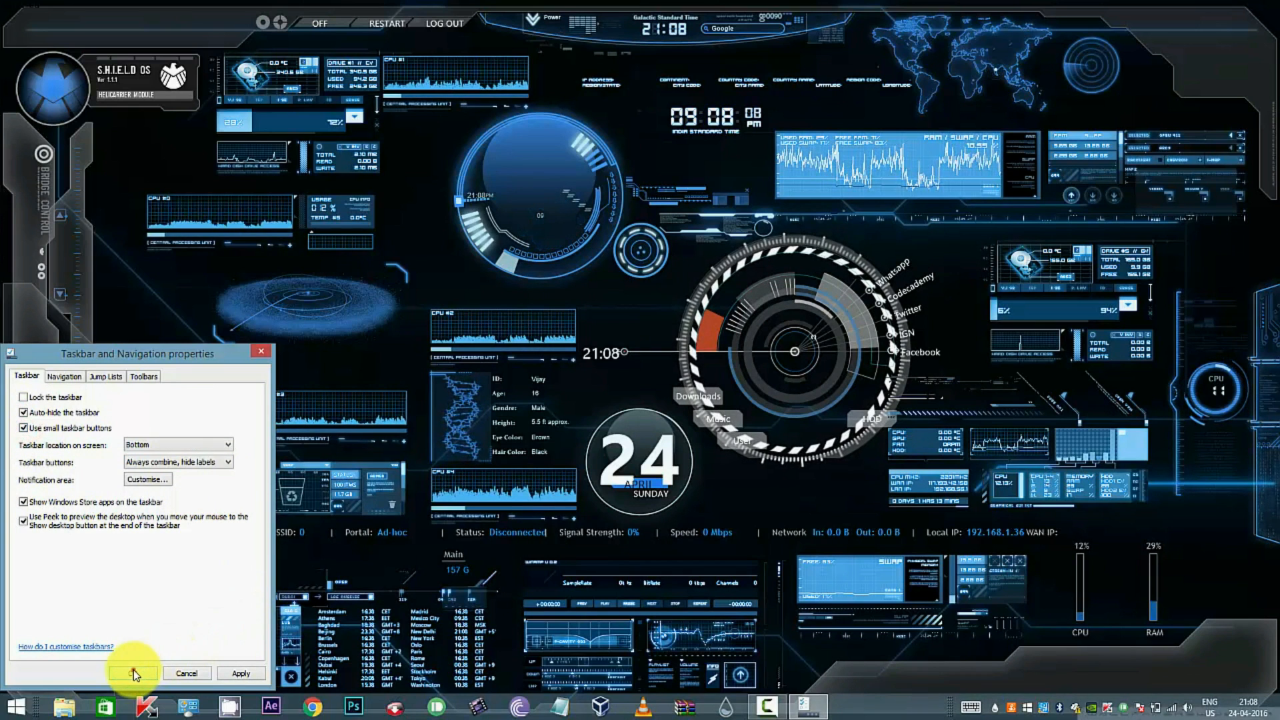
click(134, 673)
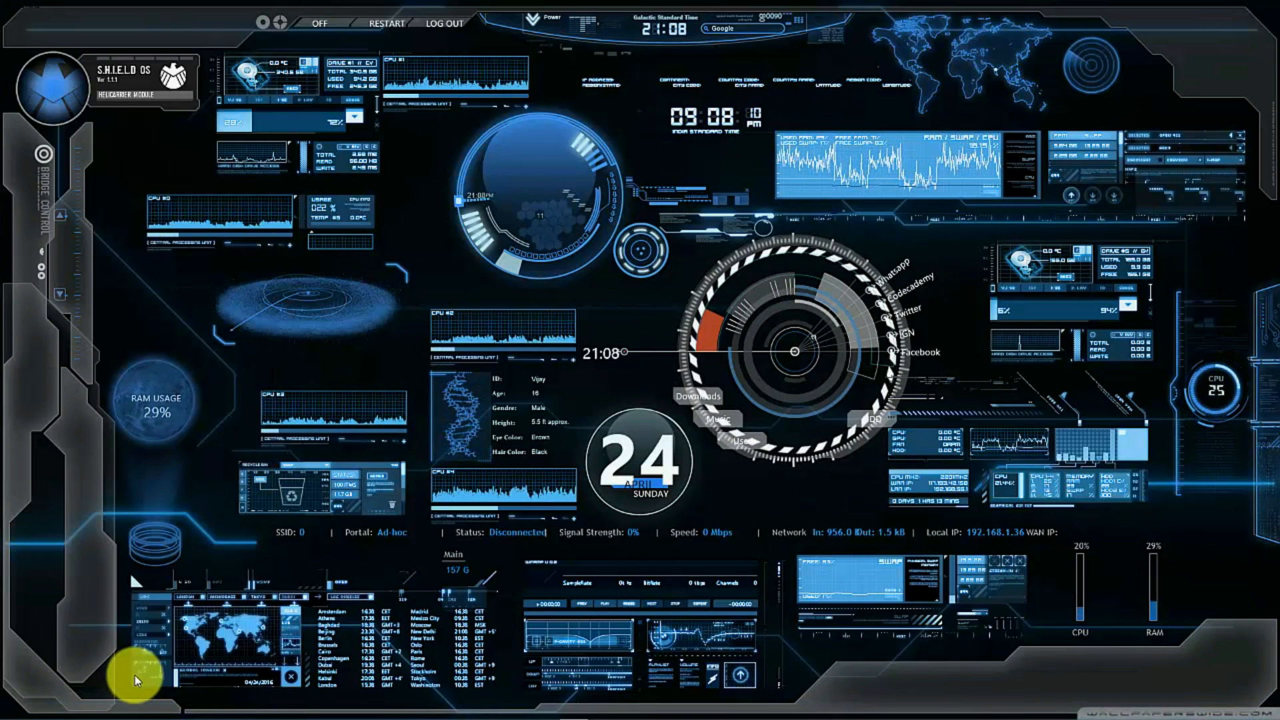